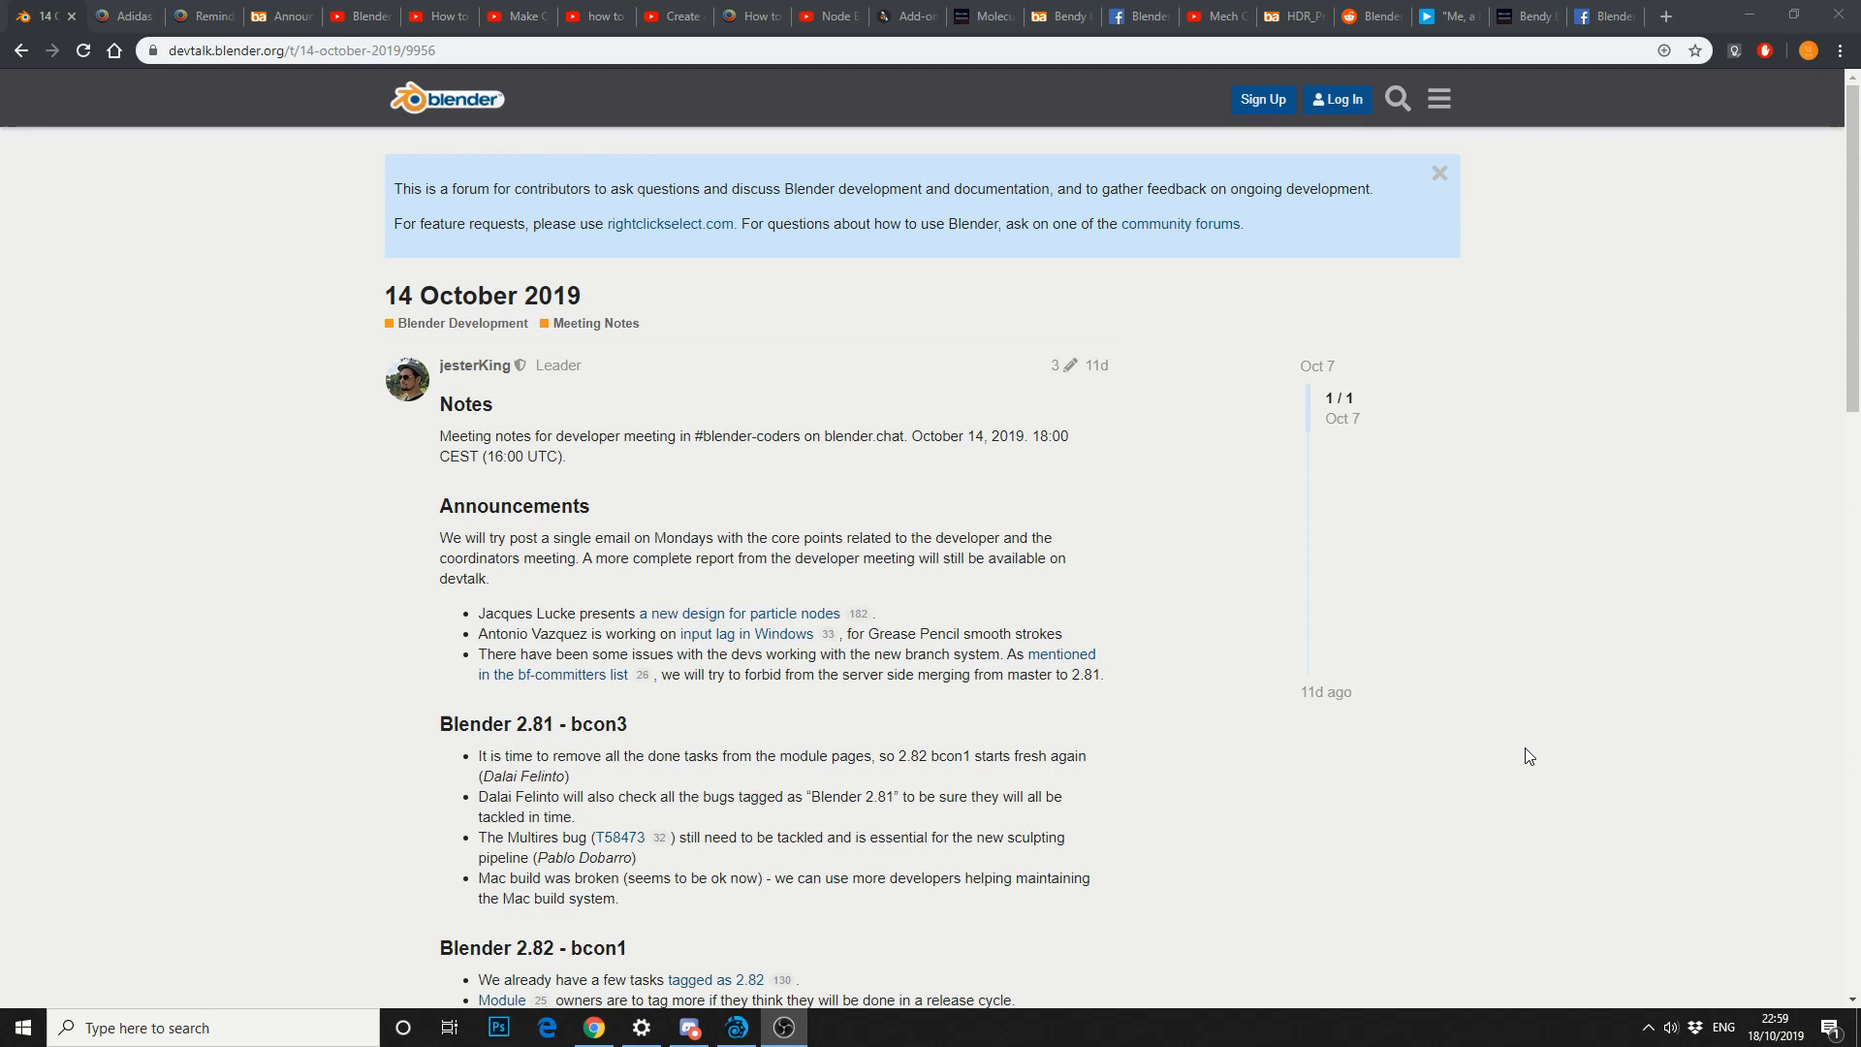
pyautogui.moveTo(1123, 652)
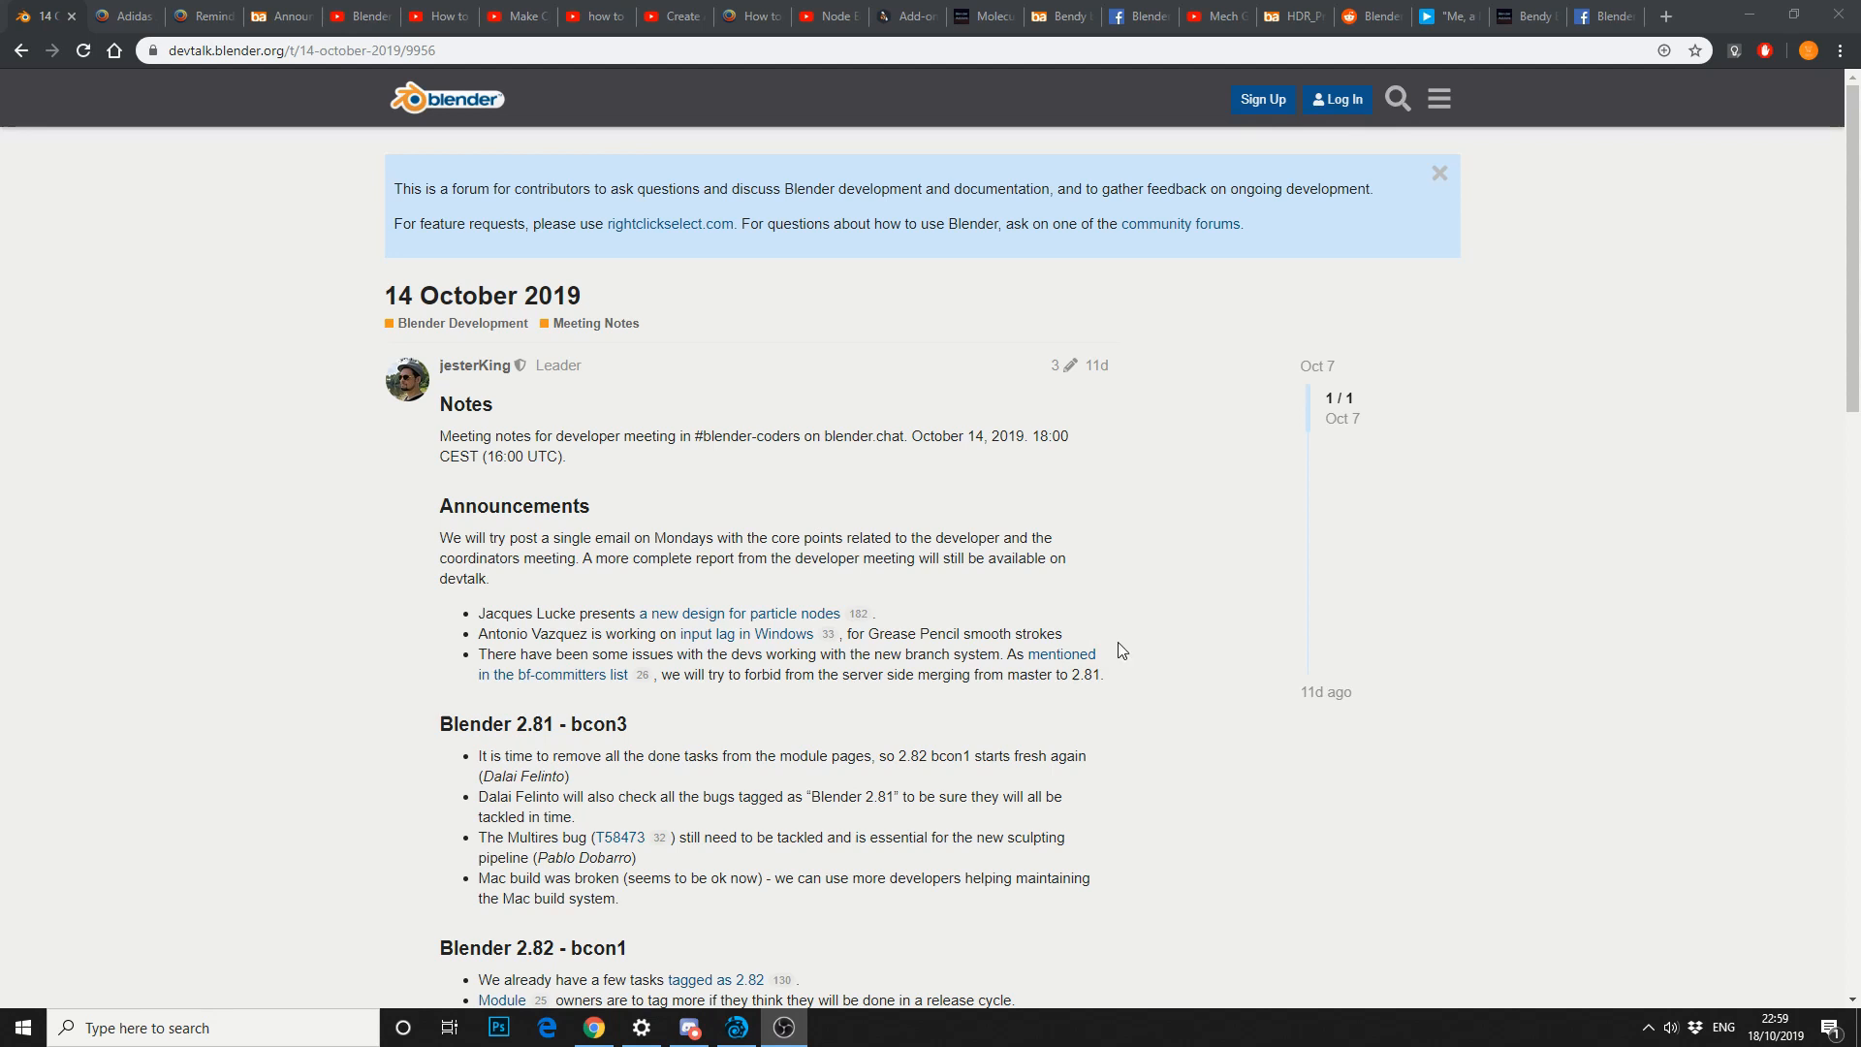
# View the Adidas Development Fund and Suzanne Awards deadline articles, then the Blender Artists portfolios announcement.
pyautogui.scroll(-3)
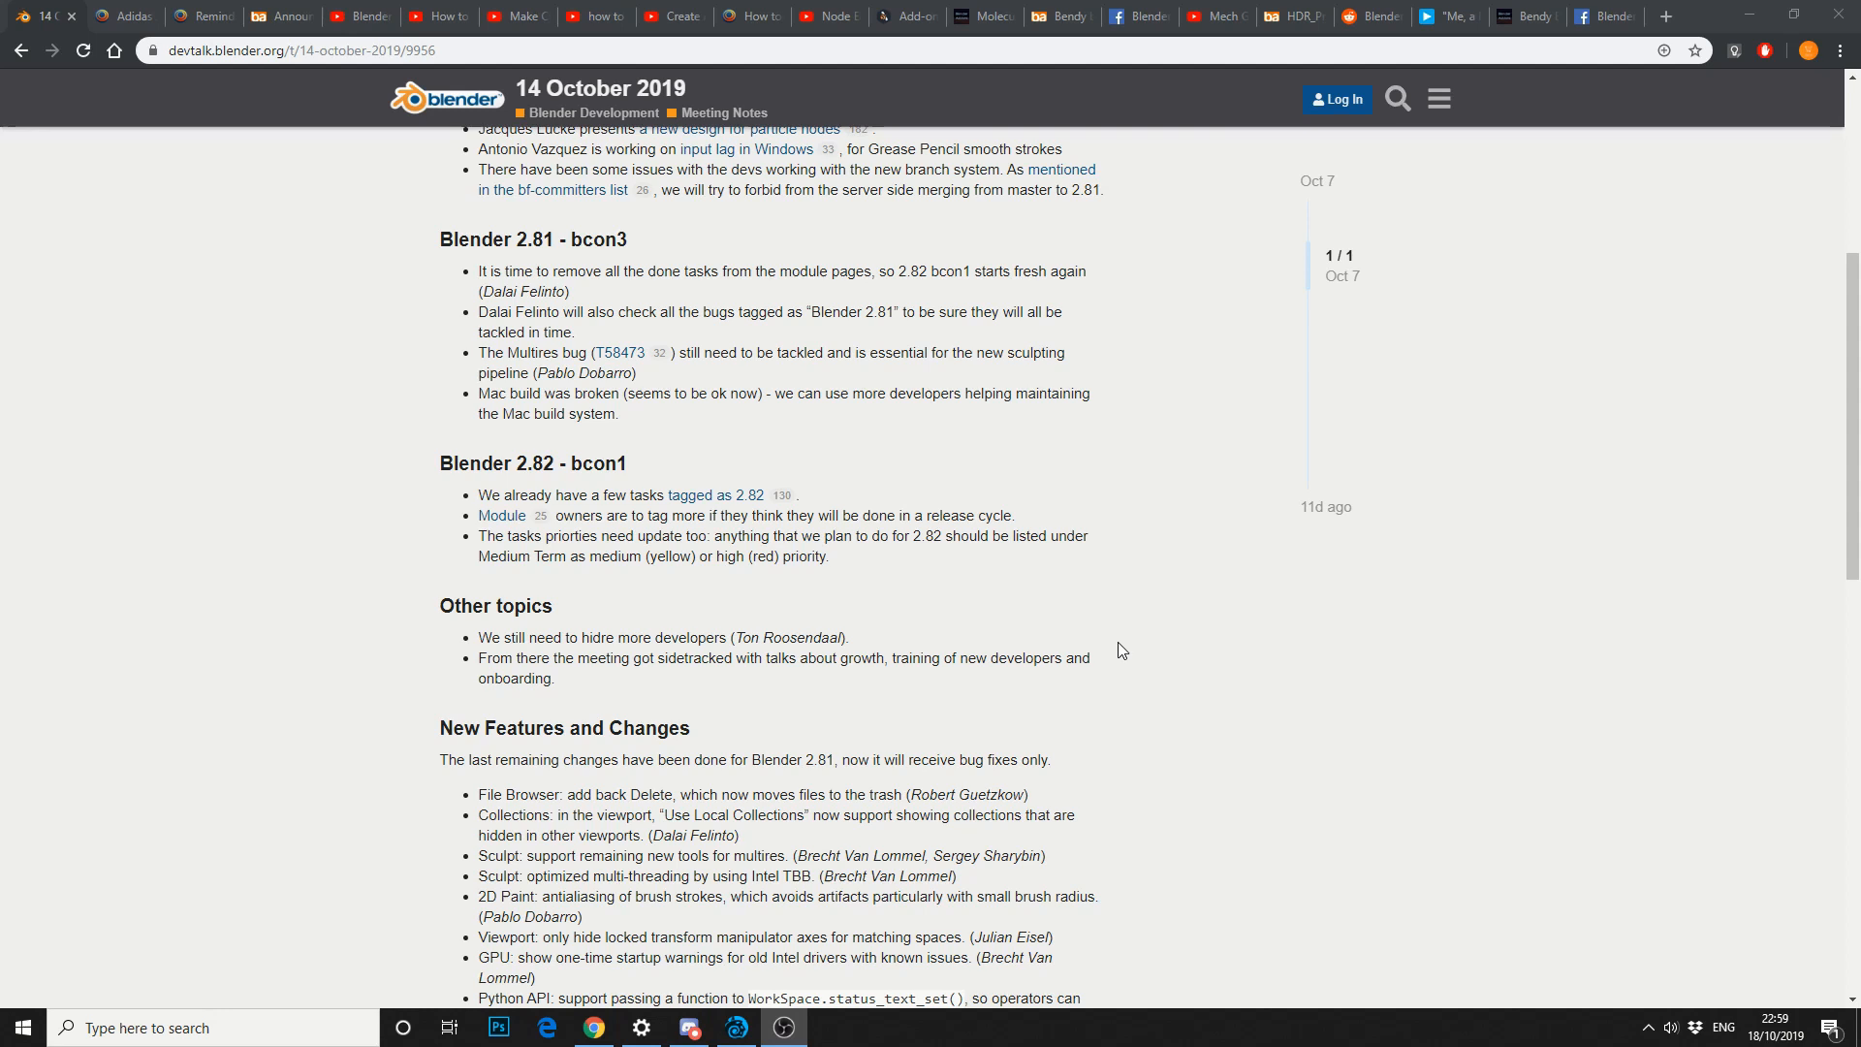
pyautogui.scroll(-3)
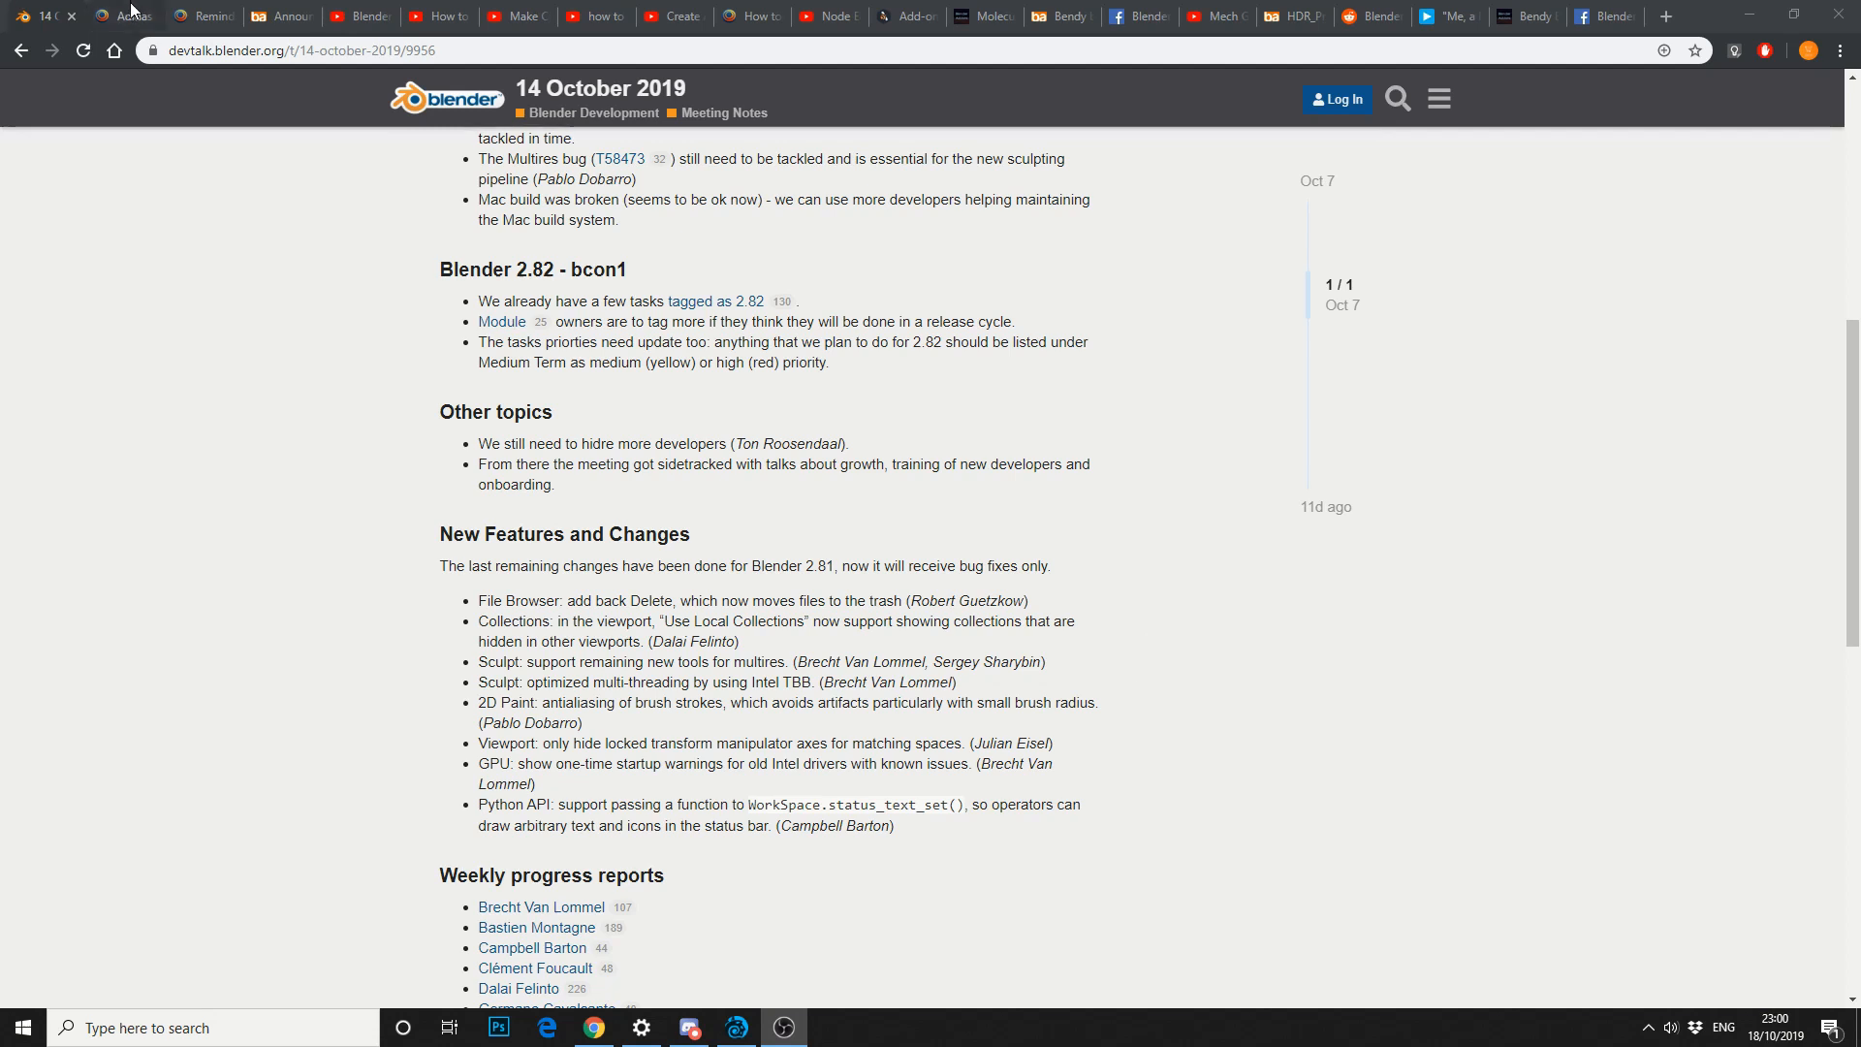
pyautogui.click(114, 18)
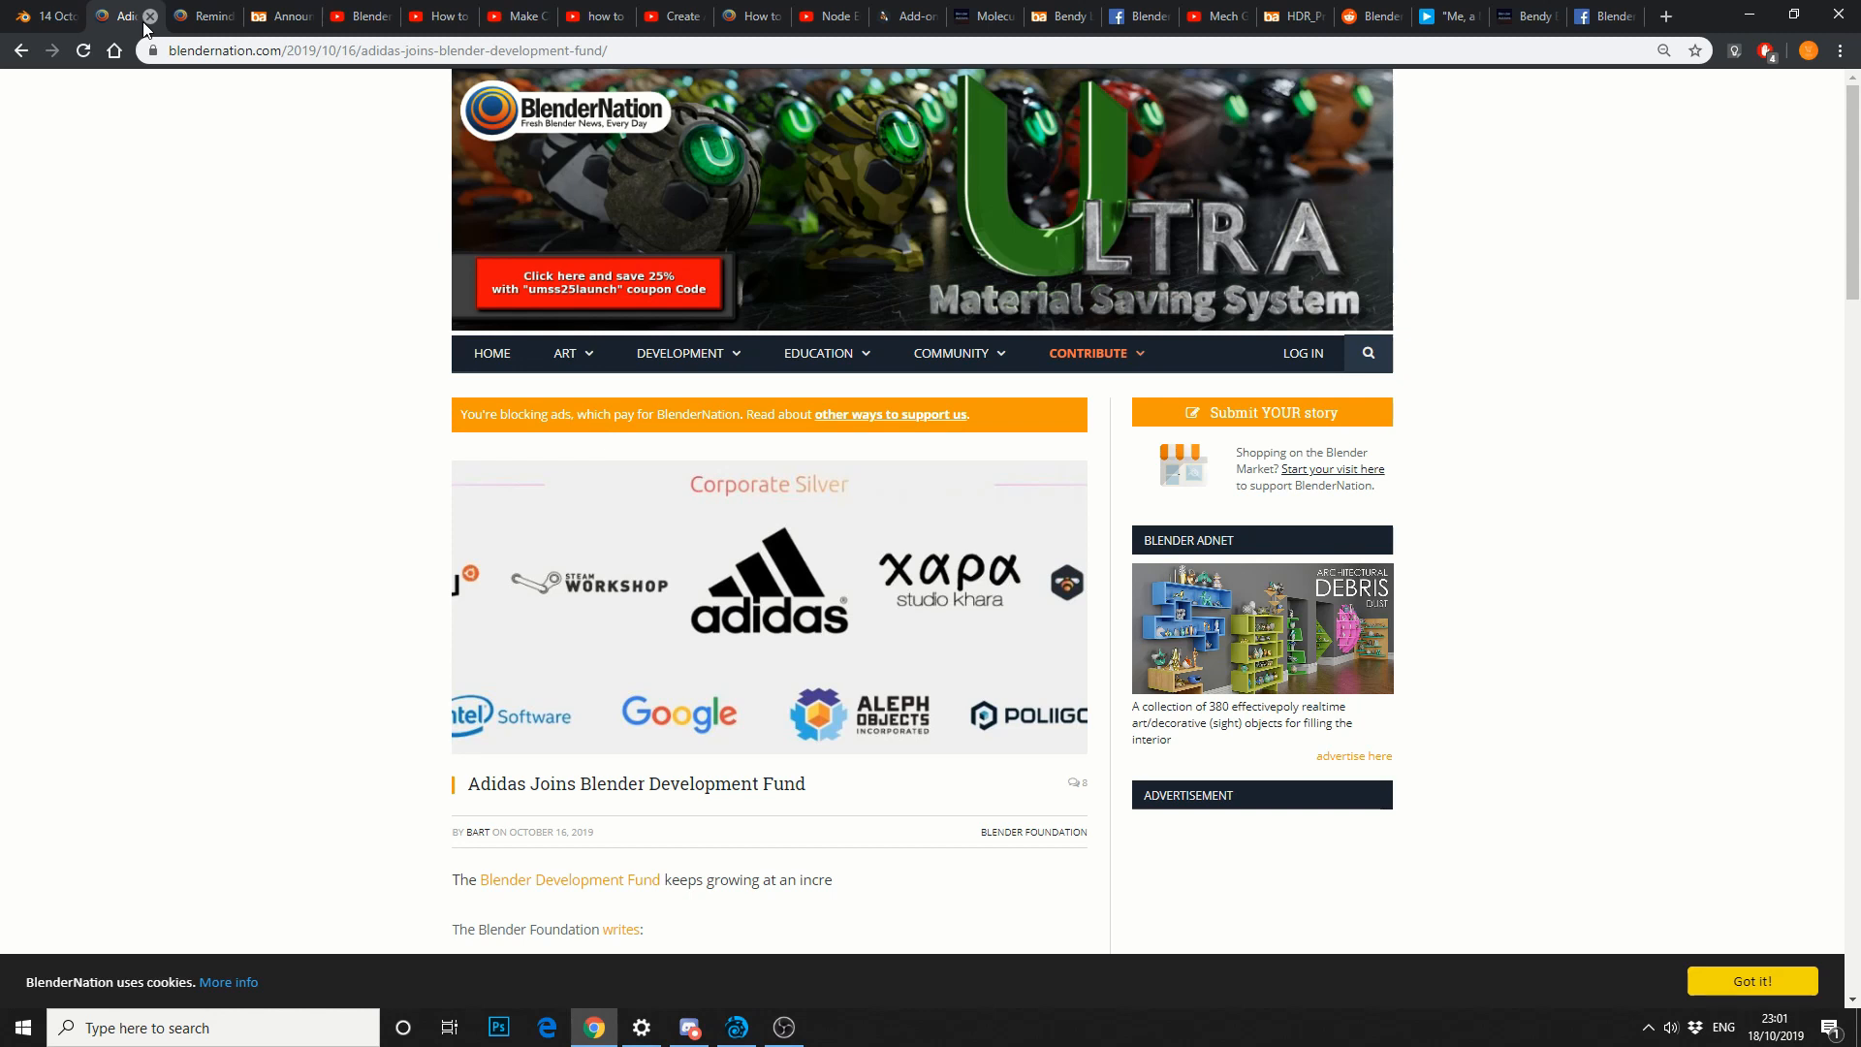
pyautogui.click(151, 15)
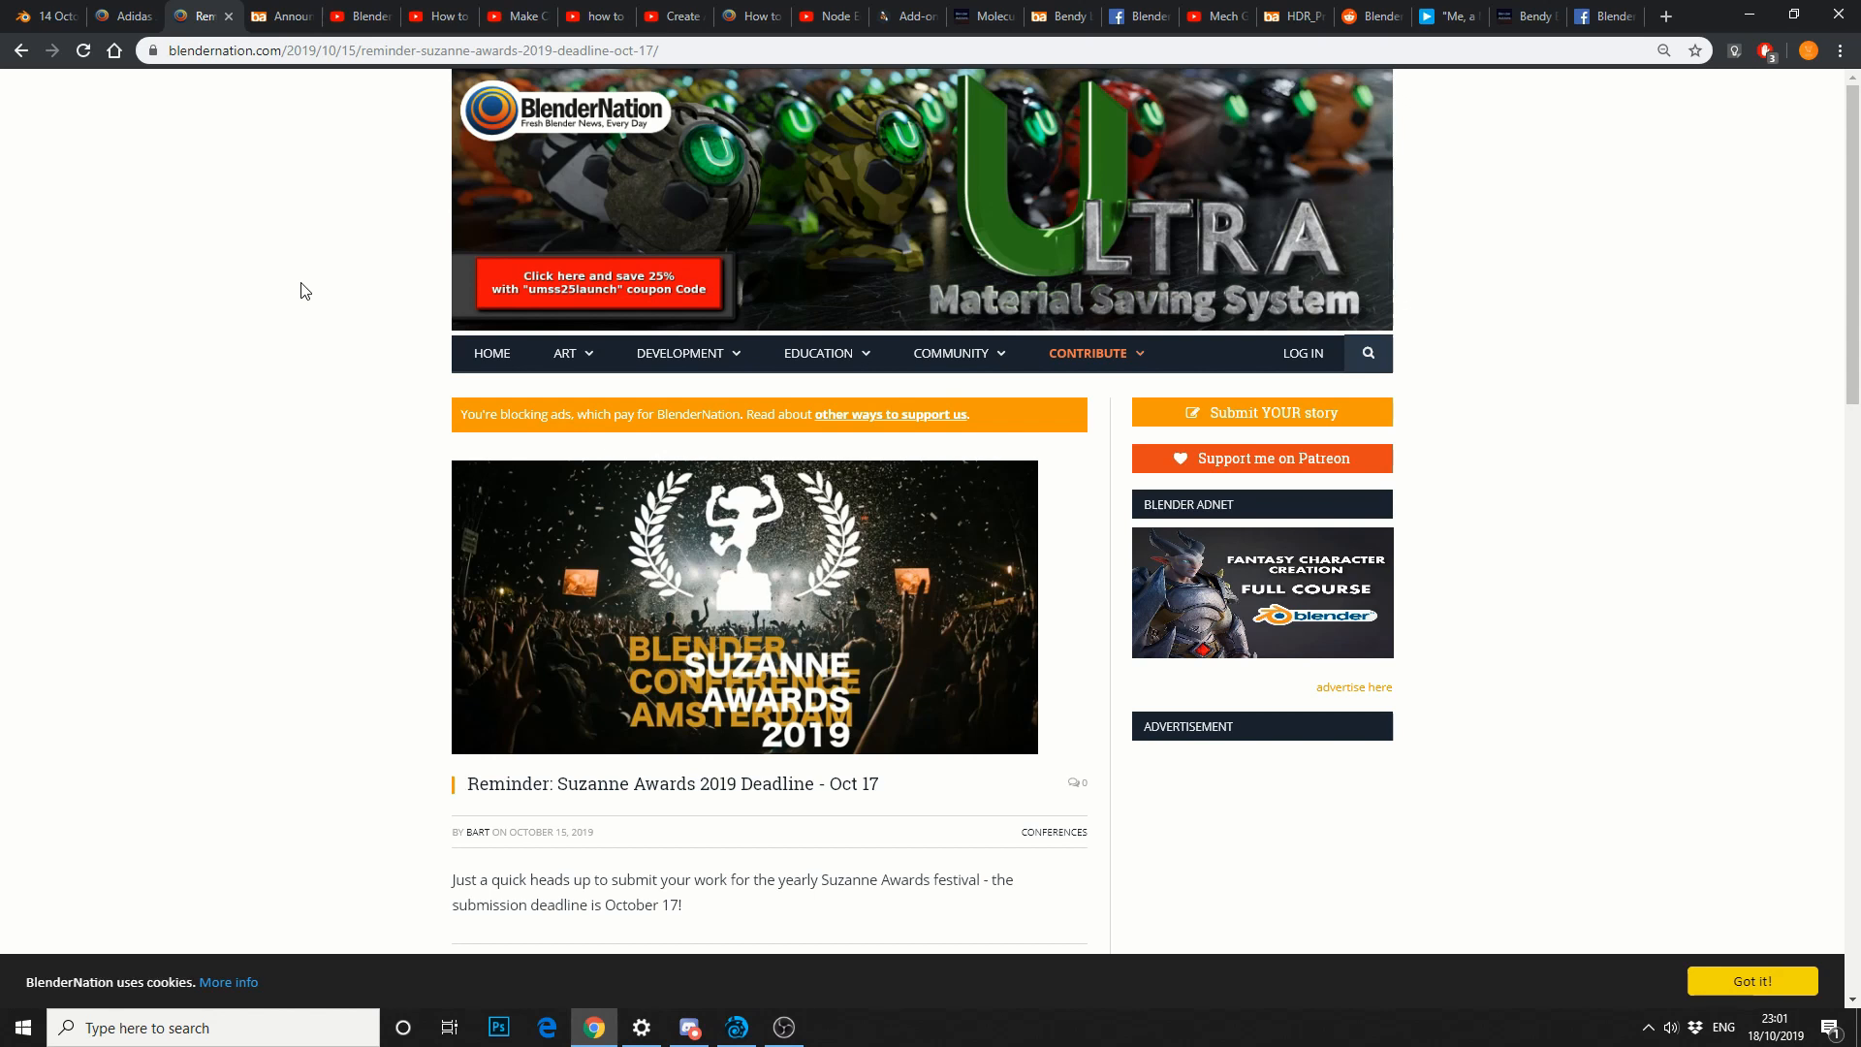
pyautogui.click(283, 16)
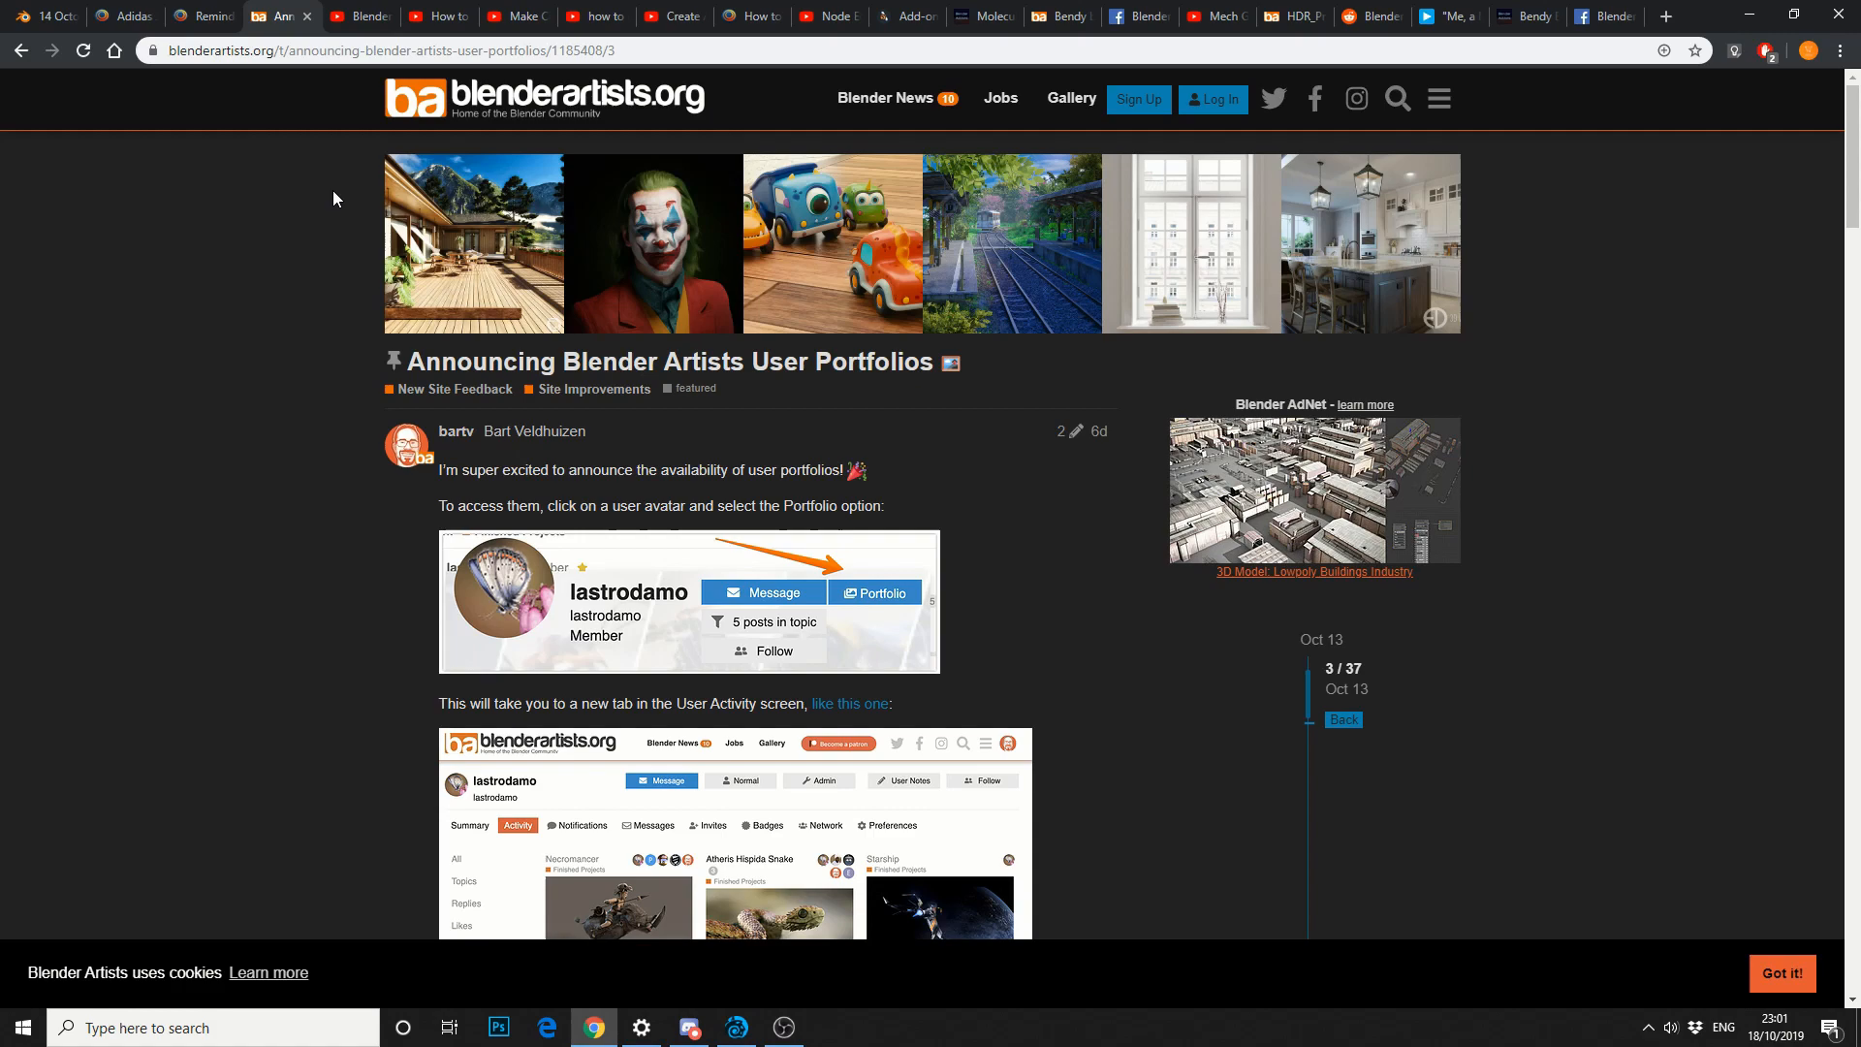
# Move on to the Make Cities with Blender - Lazy Tutorials video on YouTube.
pyautogui.click(360, 16)
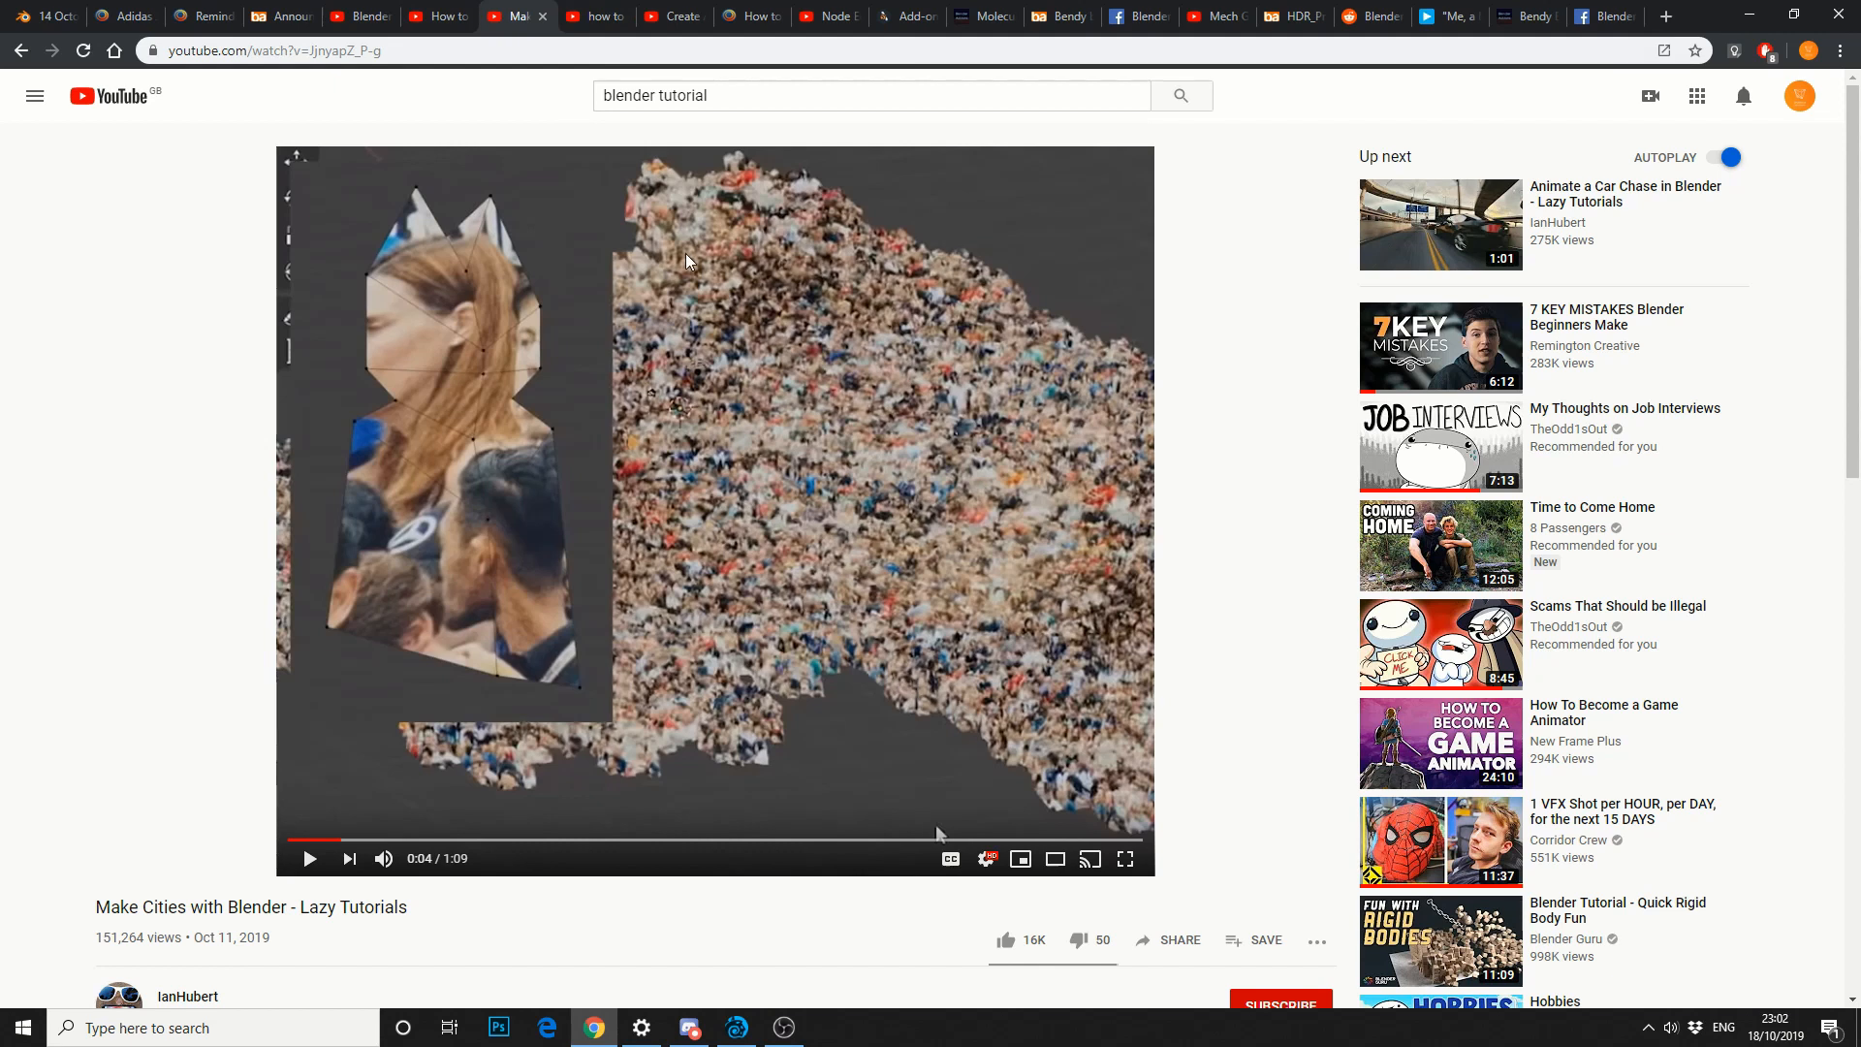
# View the city destruction in Blender 2.8 tutorial, then the Create A Realistic Moon Fast tutorial.
pyautogui.click(599, 16)
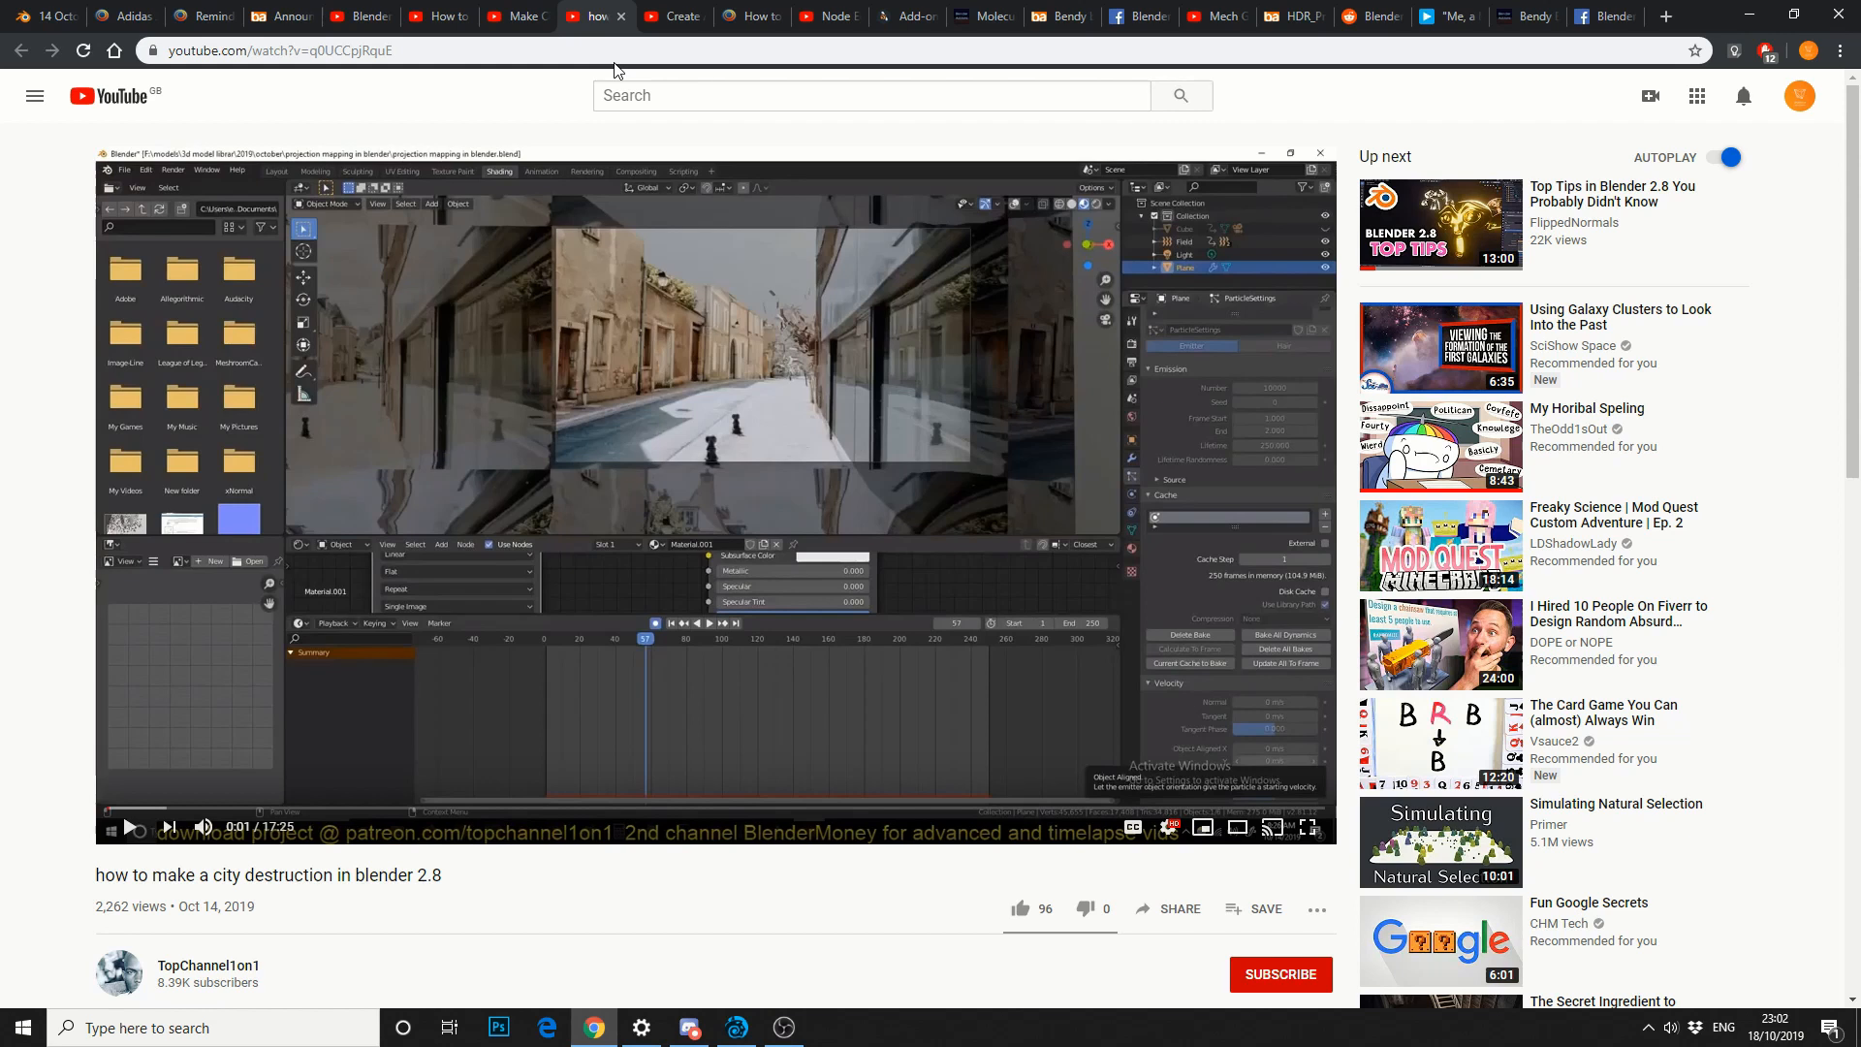
pyautogui.click(673, 18)
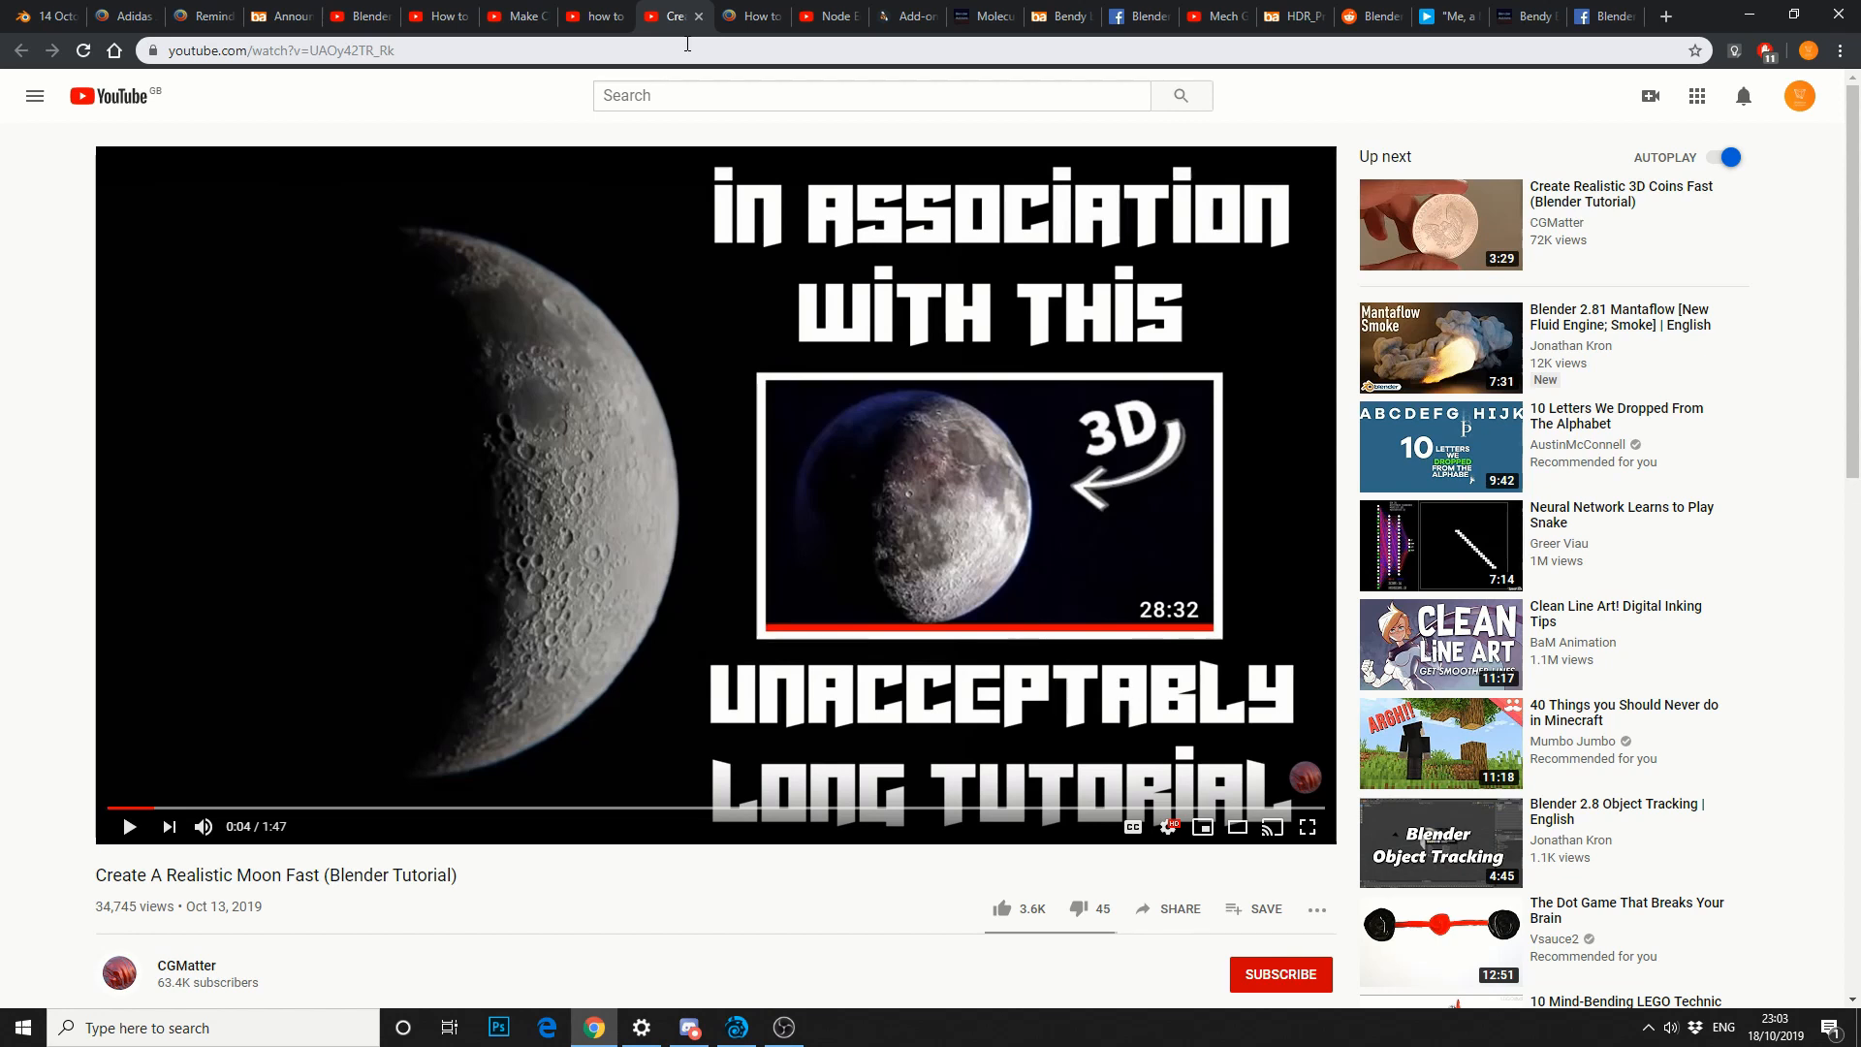
# View the height map in Blender 2.8 article, then Node Editor Tutorial 37: Wrapping up Refactoring.
pyautogui.click(751, 15)
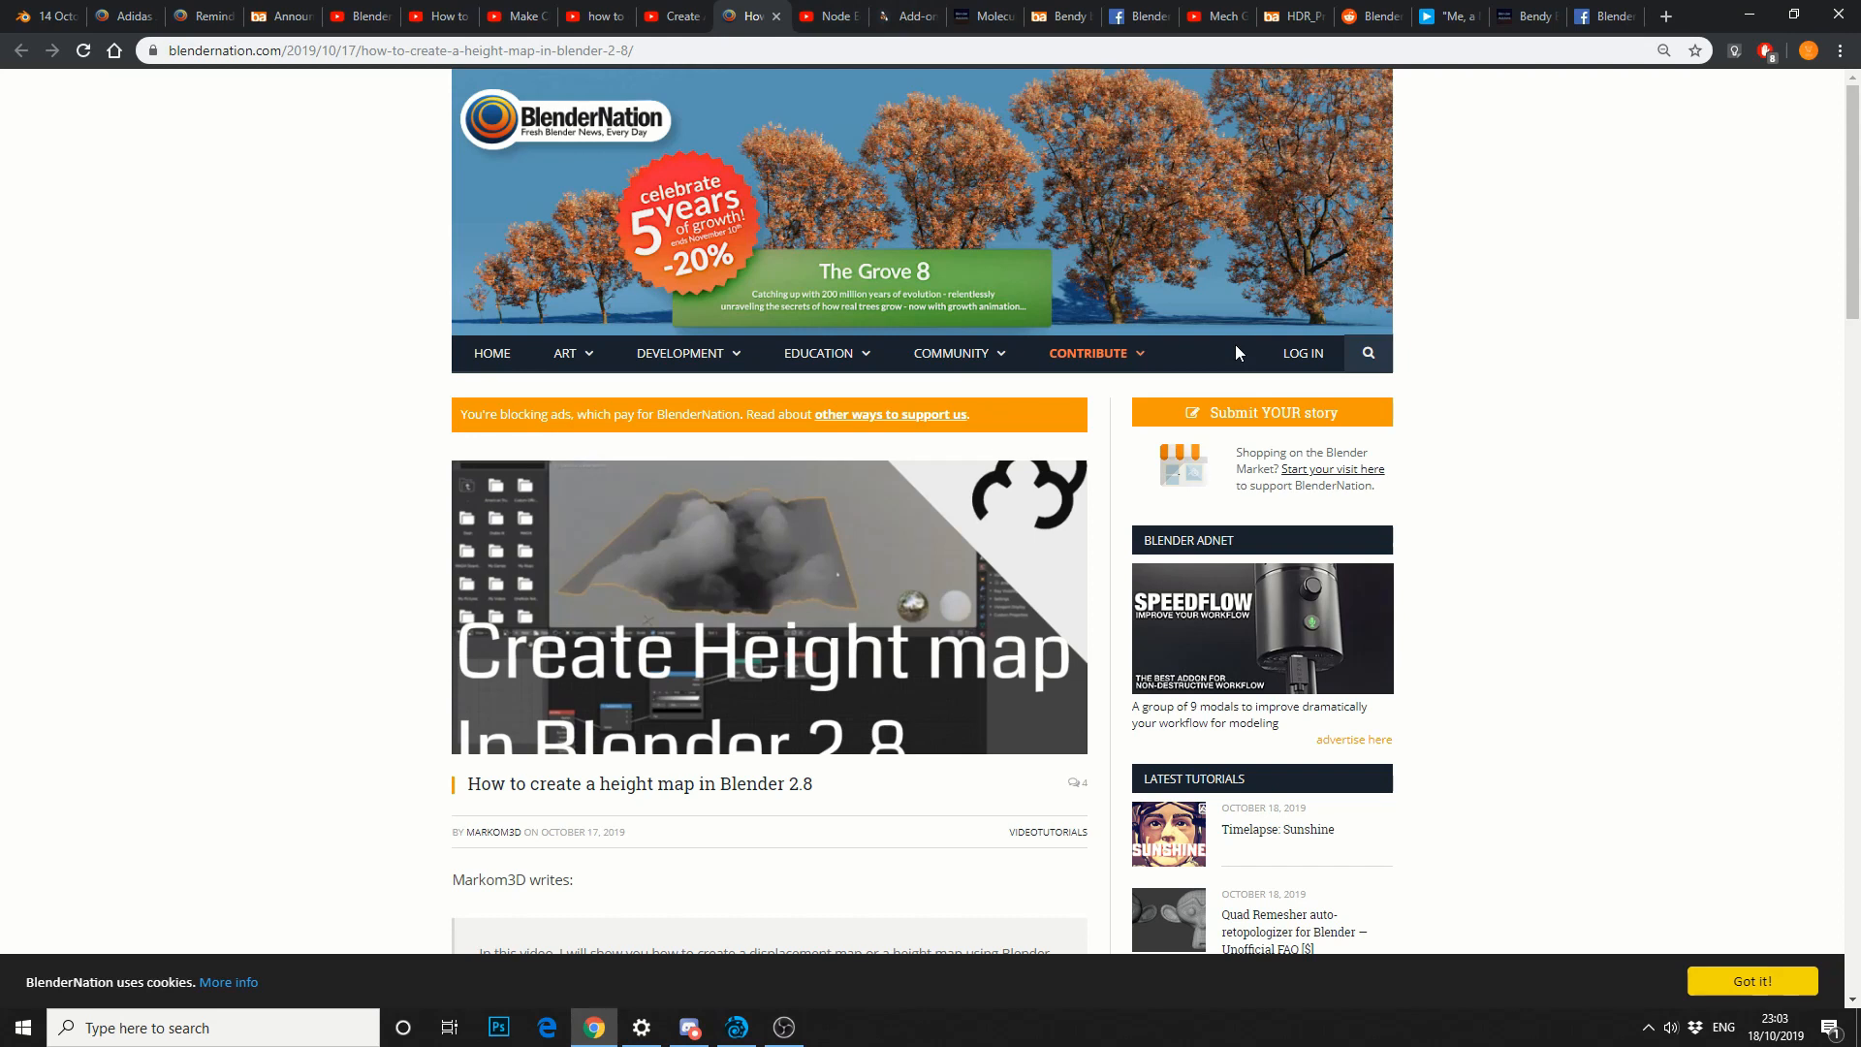
pyautogui.moveTo(906, 16)
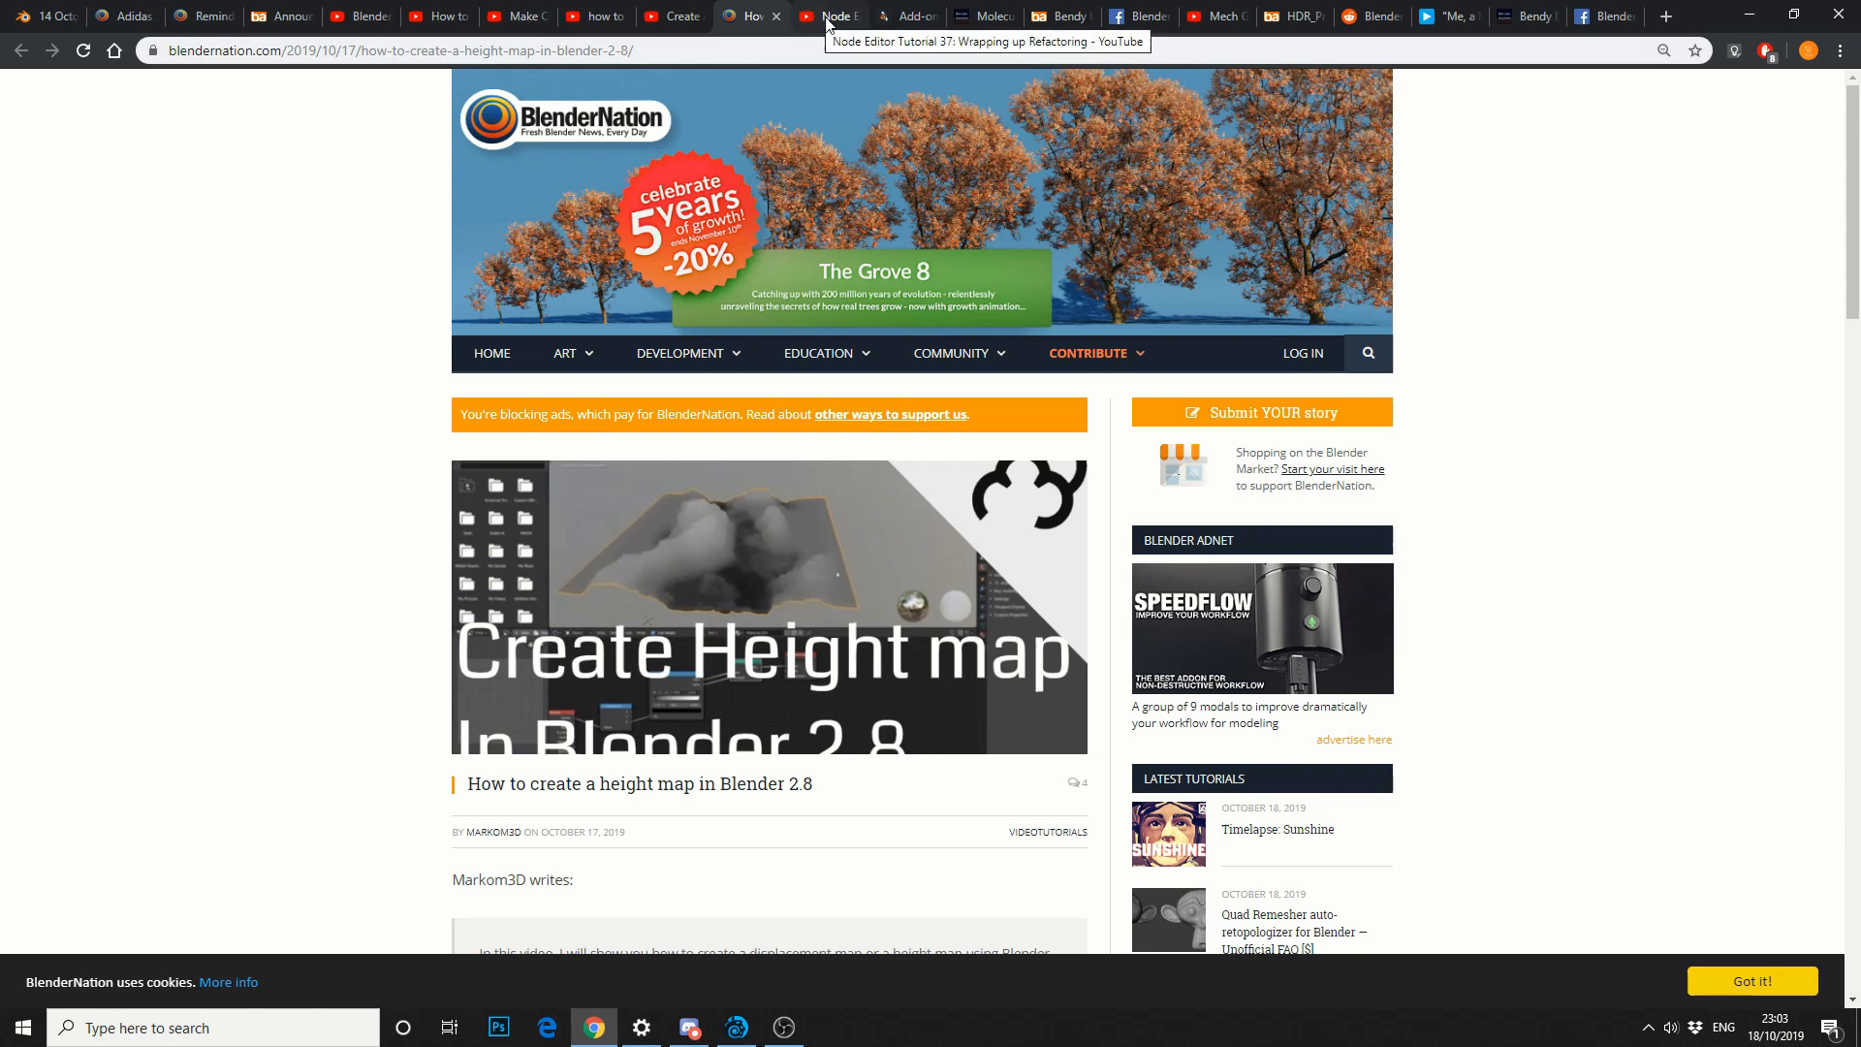
pyautogui.click(828, 15)
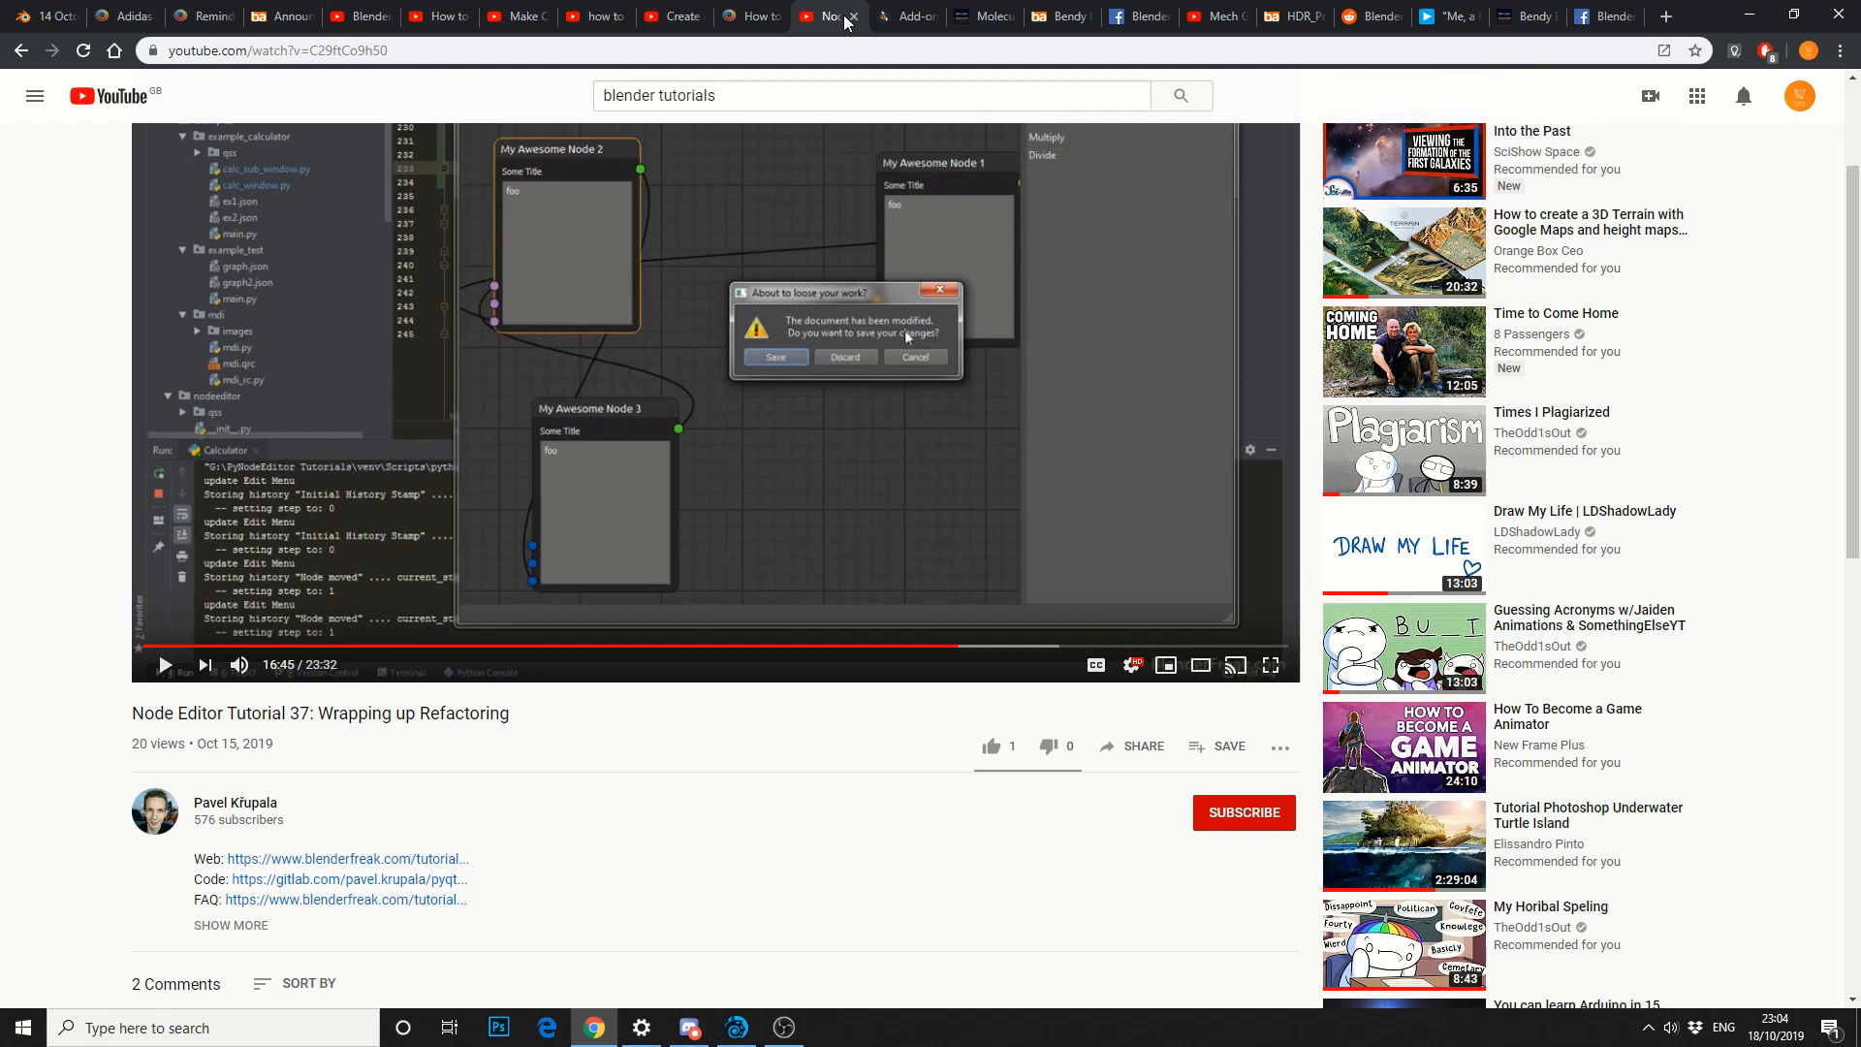
# Bring up Nikita Akimov's Add-On Template product page on Blender Market.
pyautogui.click(908, 17)
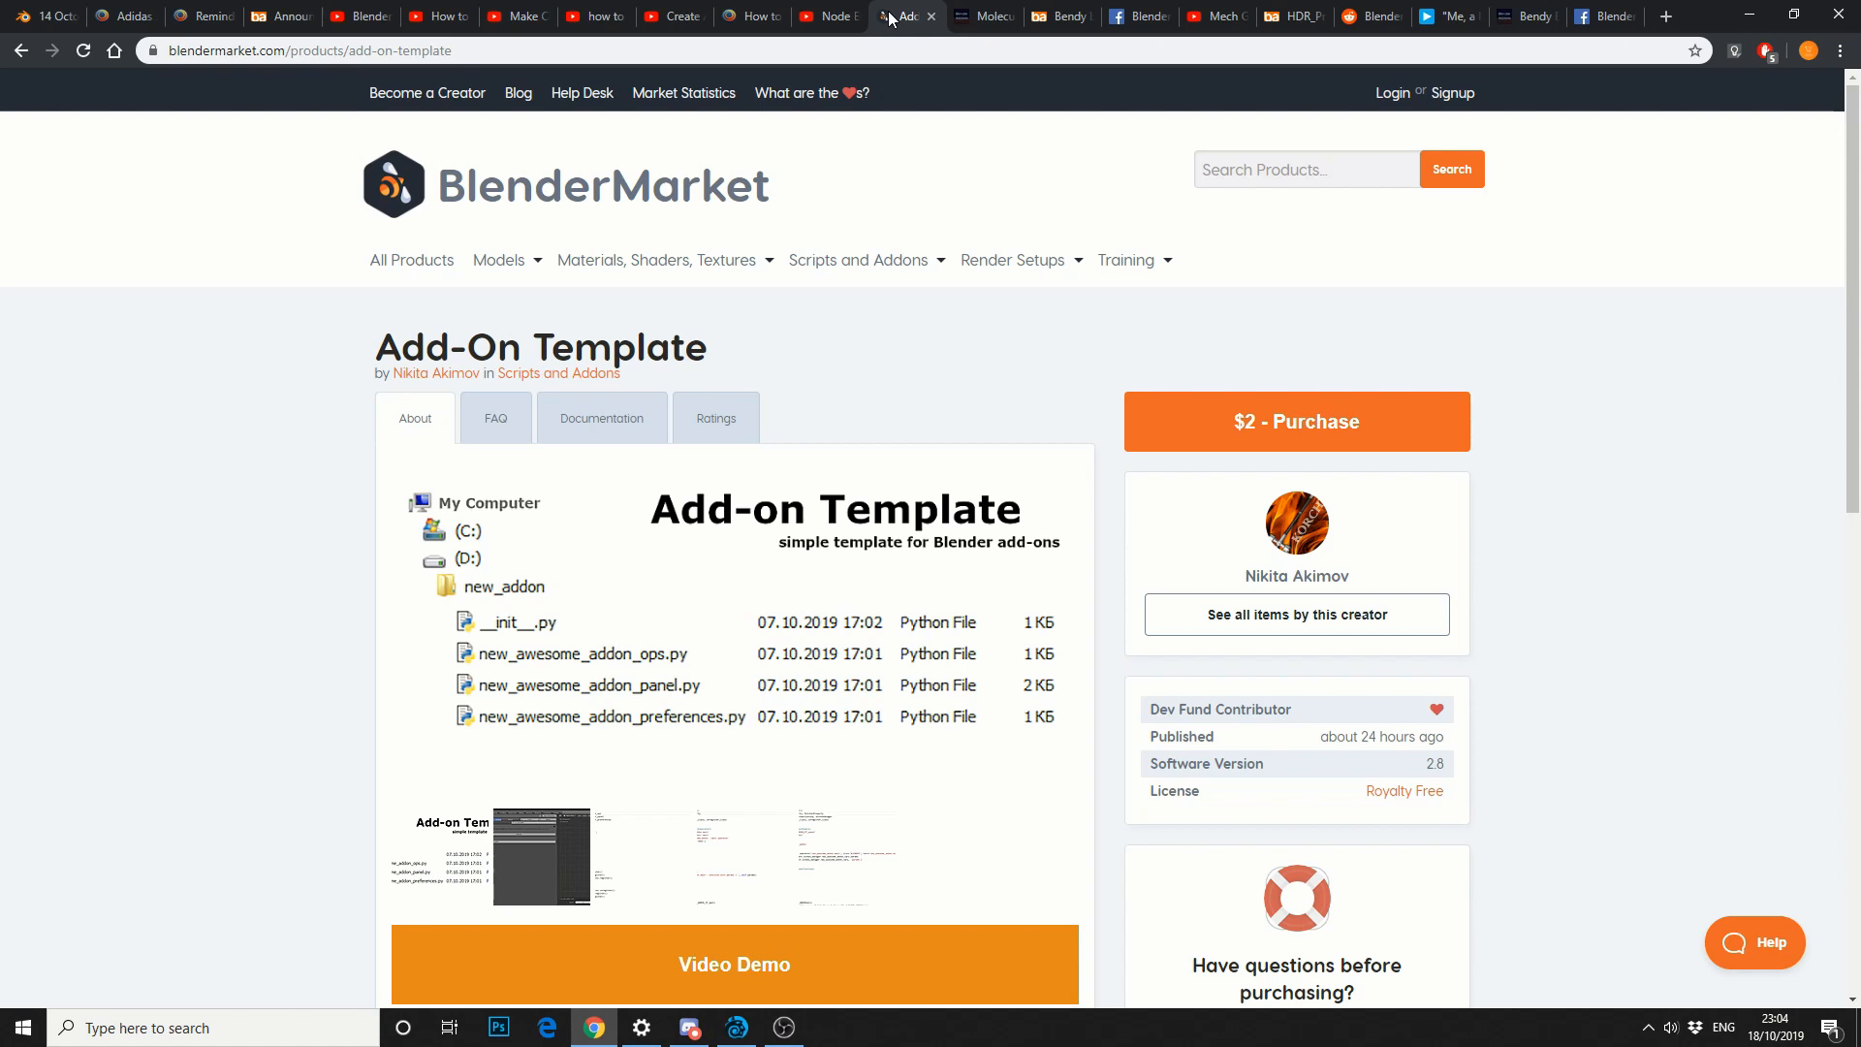
# Look over the Molecular Script Addon page, then bring up Vlad Kuzmin's BlenderArtists Facebook group post.
pyautogui.click(981, 18)
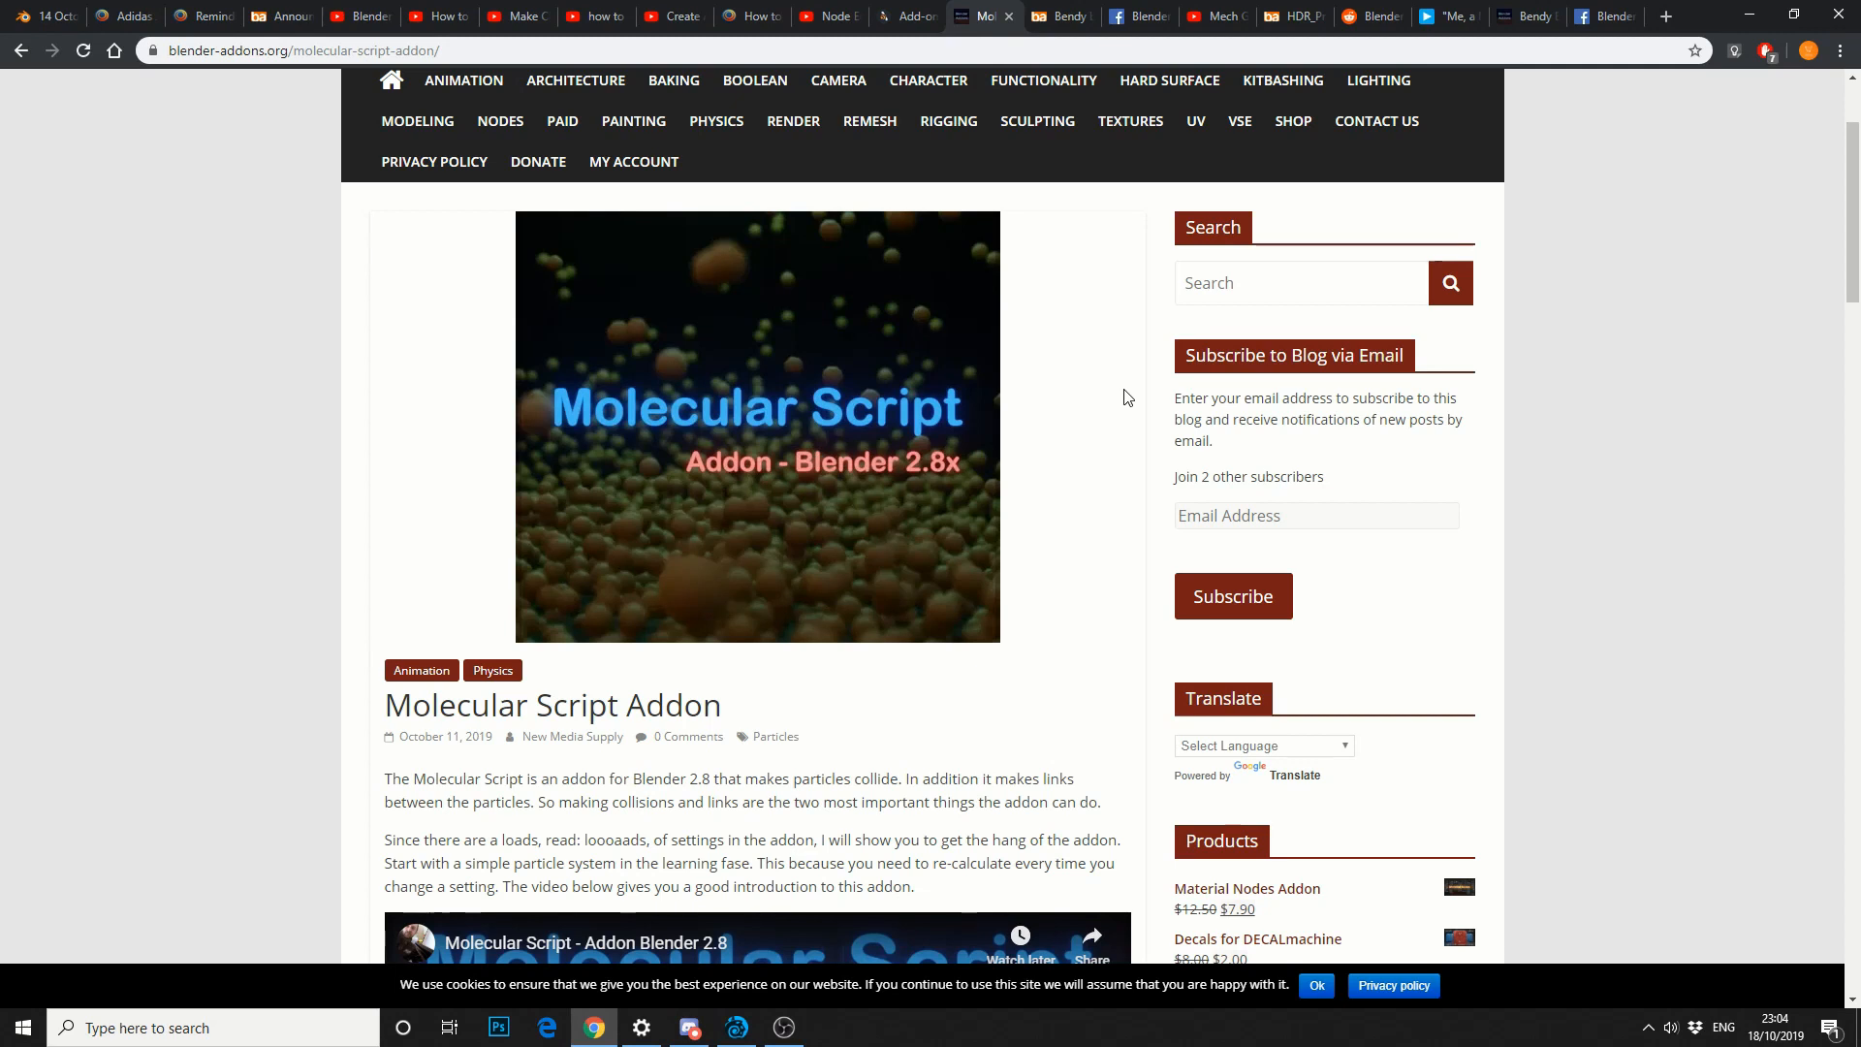
pyautogui.scroll(-3)
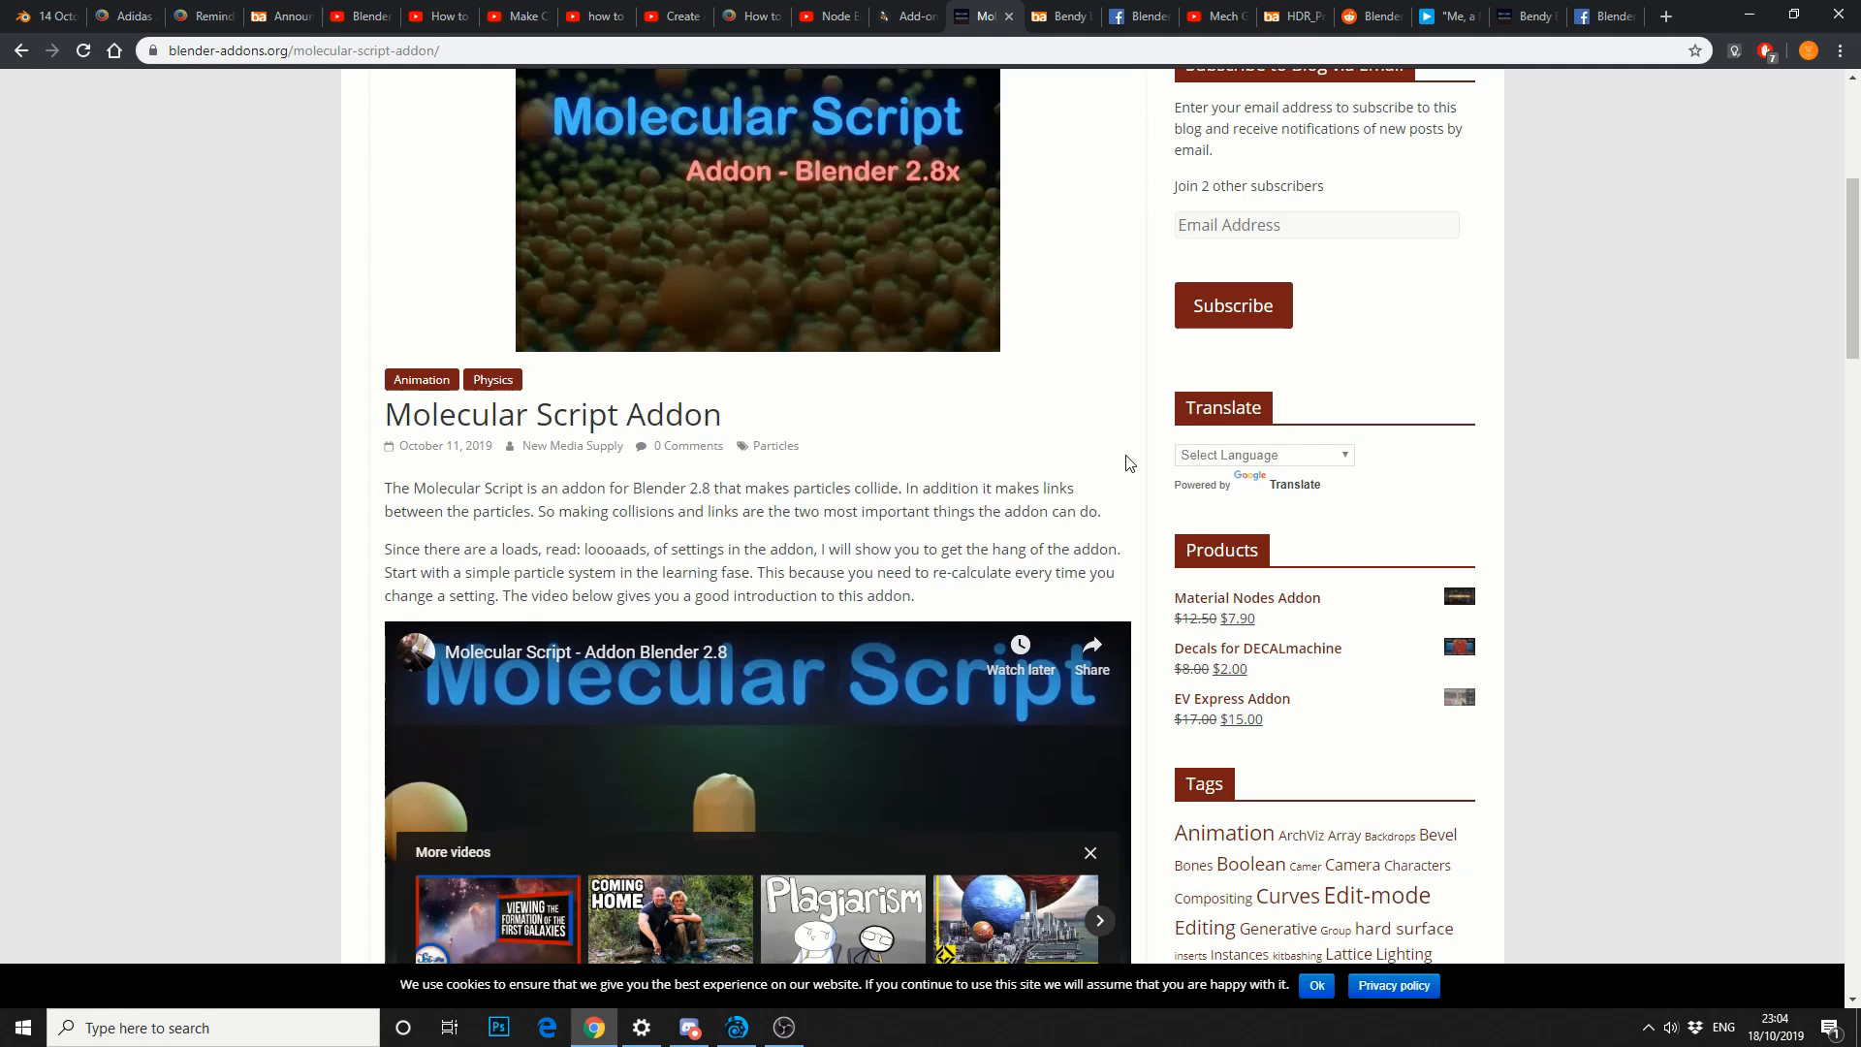
pyautogui.scroll(-3)
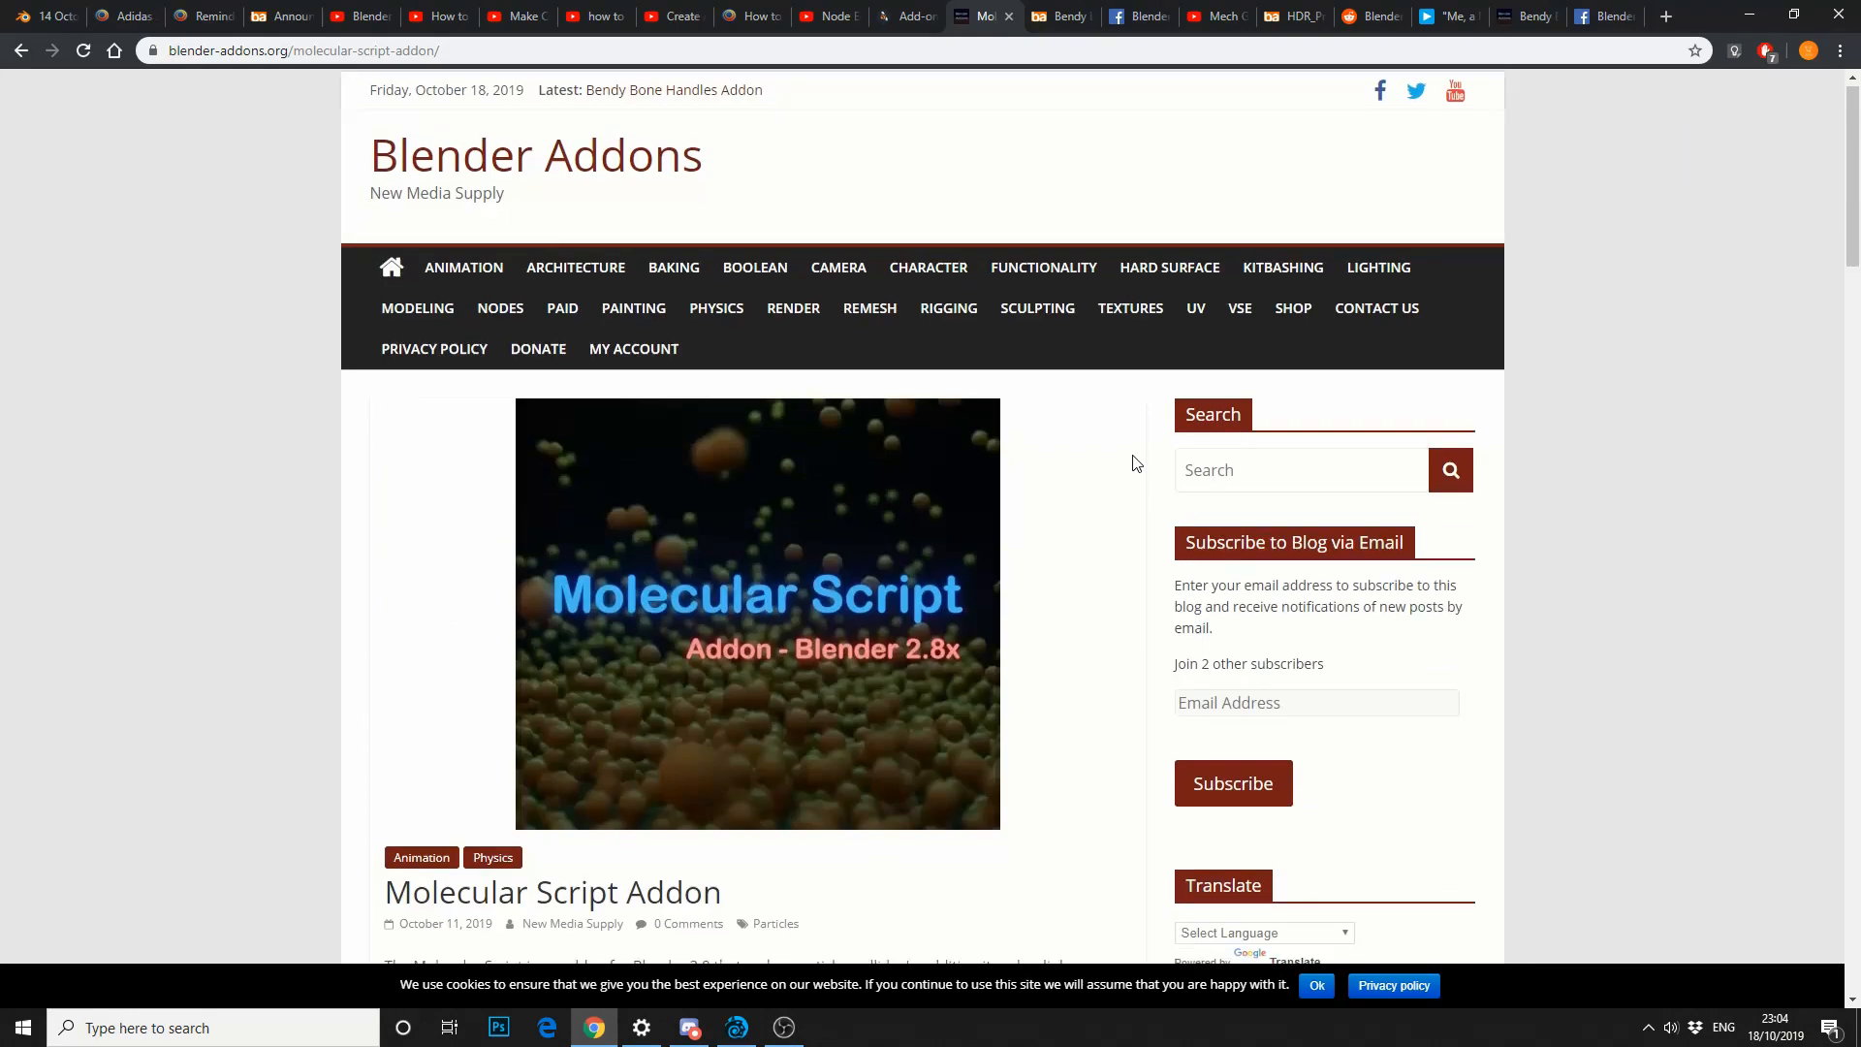
pyautogui.click(1055, 15)
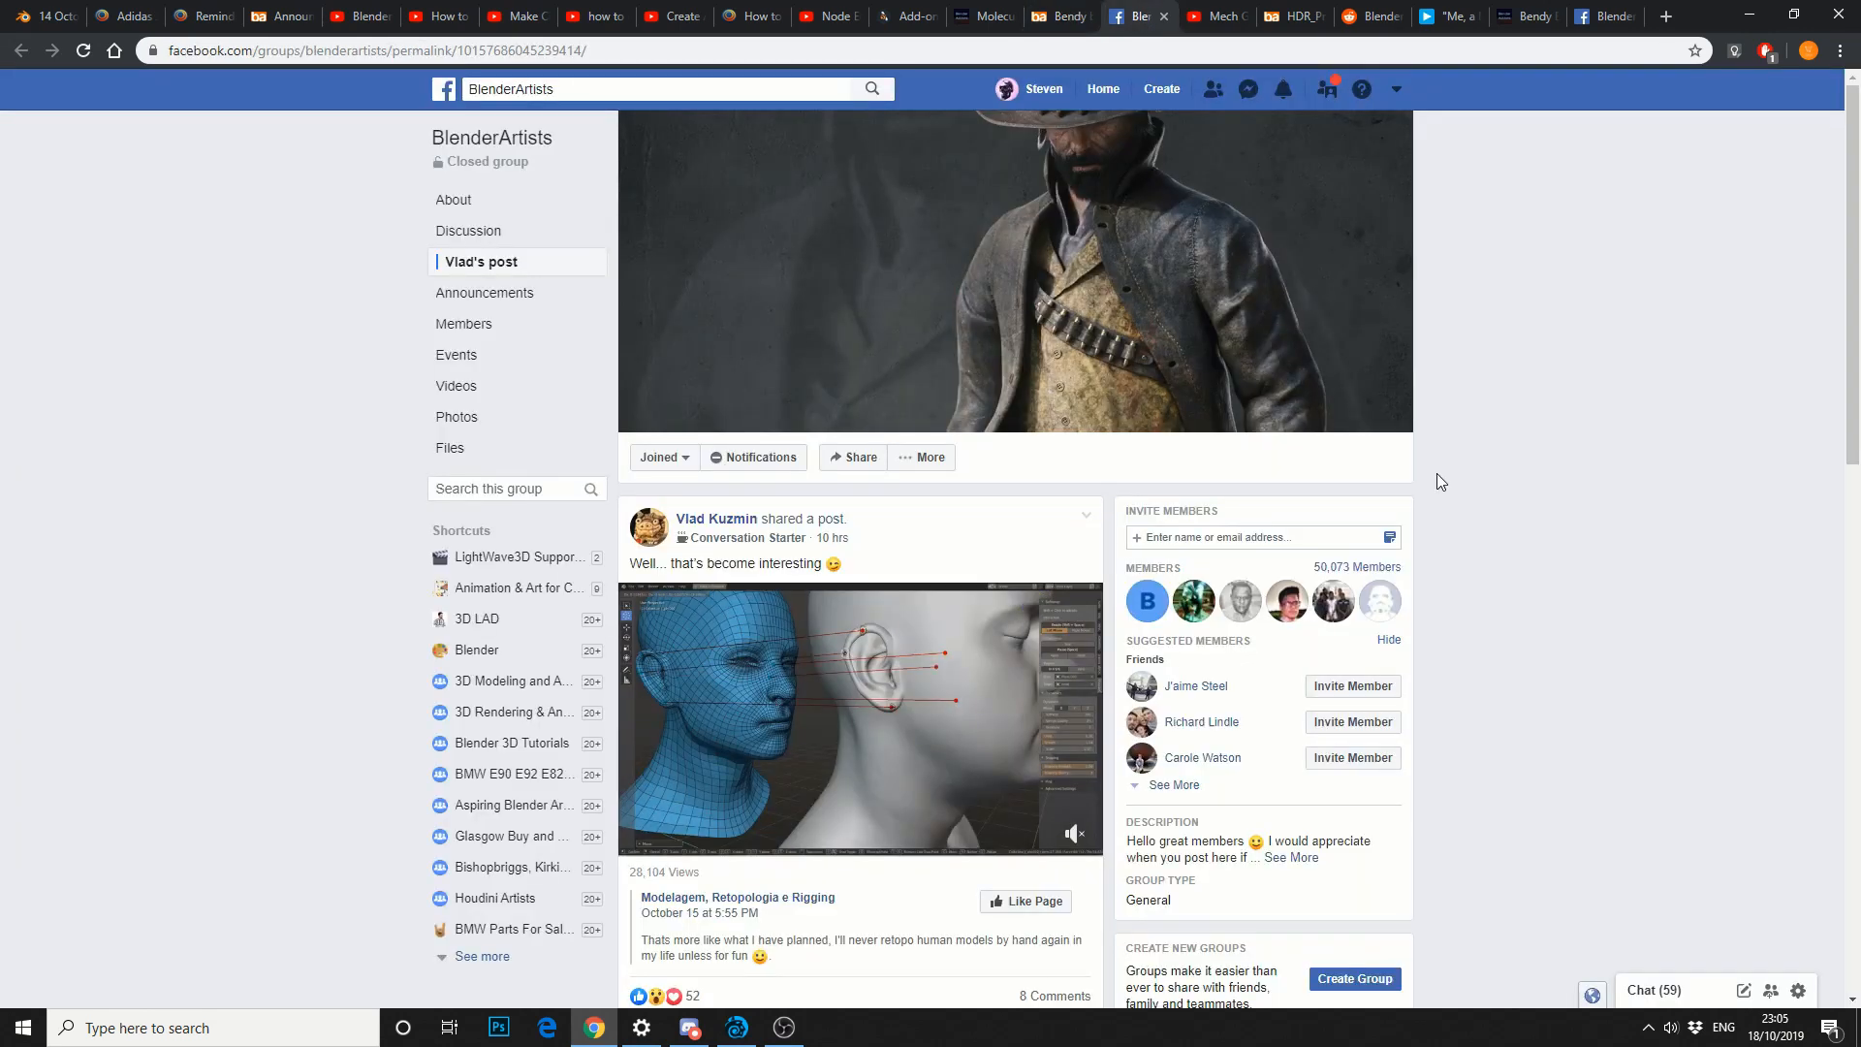
# Play the head retopology video, view Mech Generator for Blender, then bring up the HDR_ProStudio plugin thread.
pyautogui.scroll(-3)
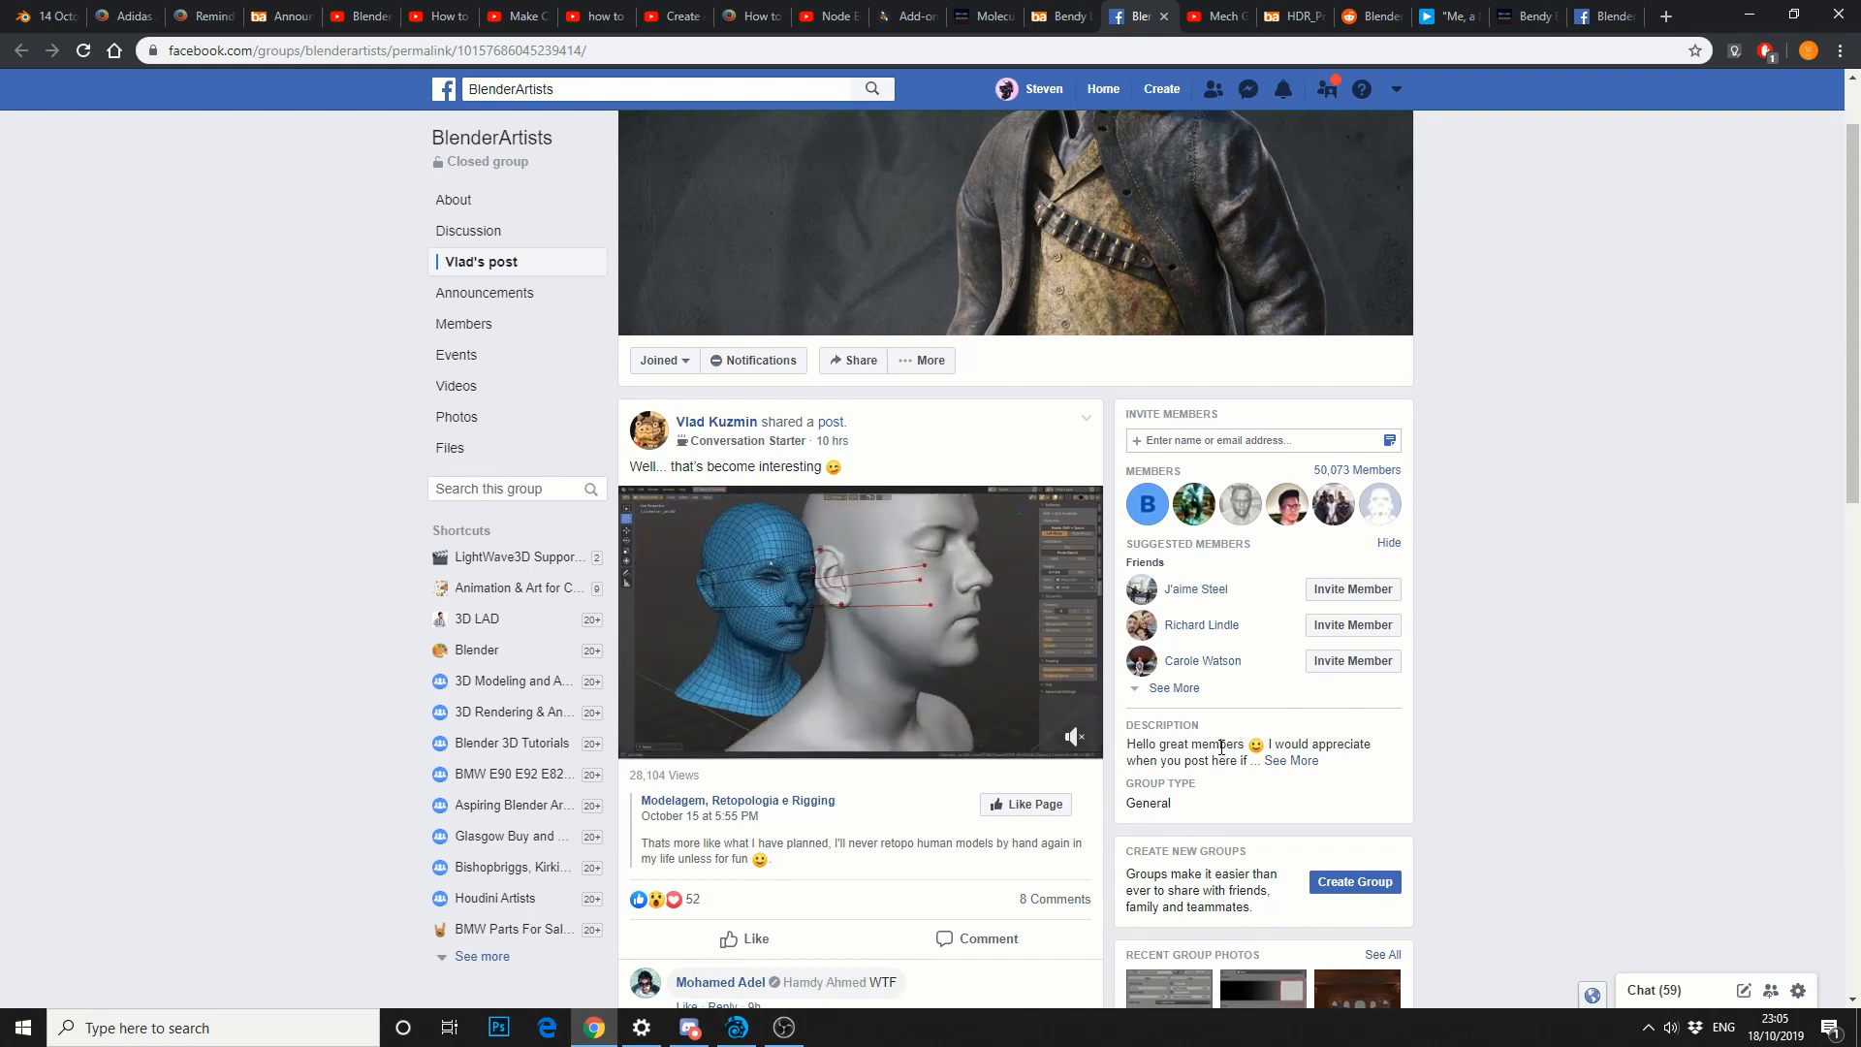
pyautogui.click(859, 622)
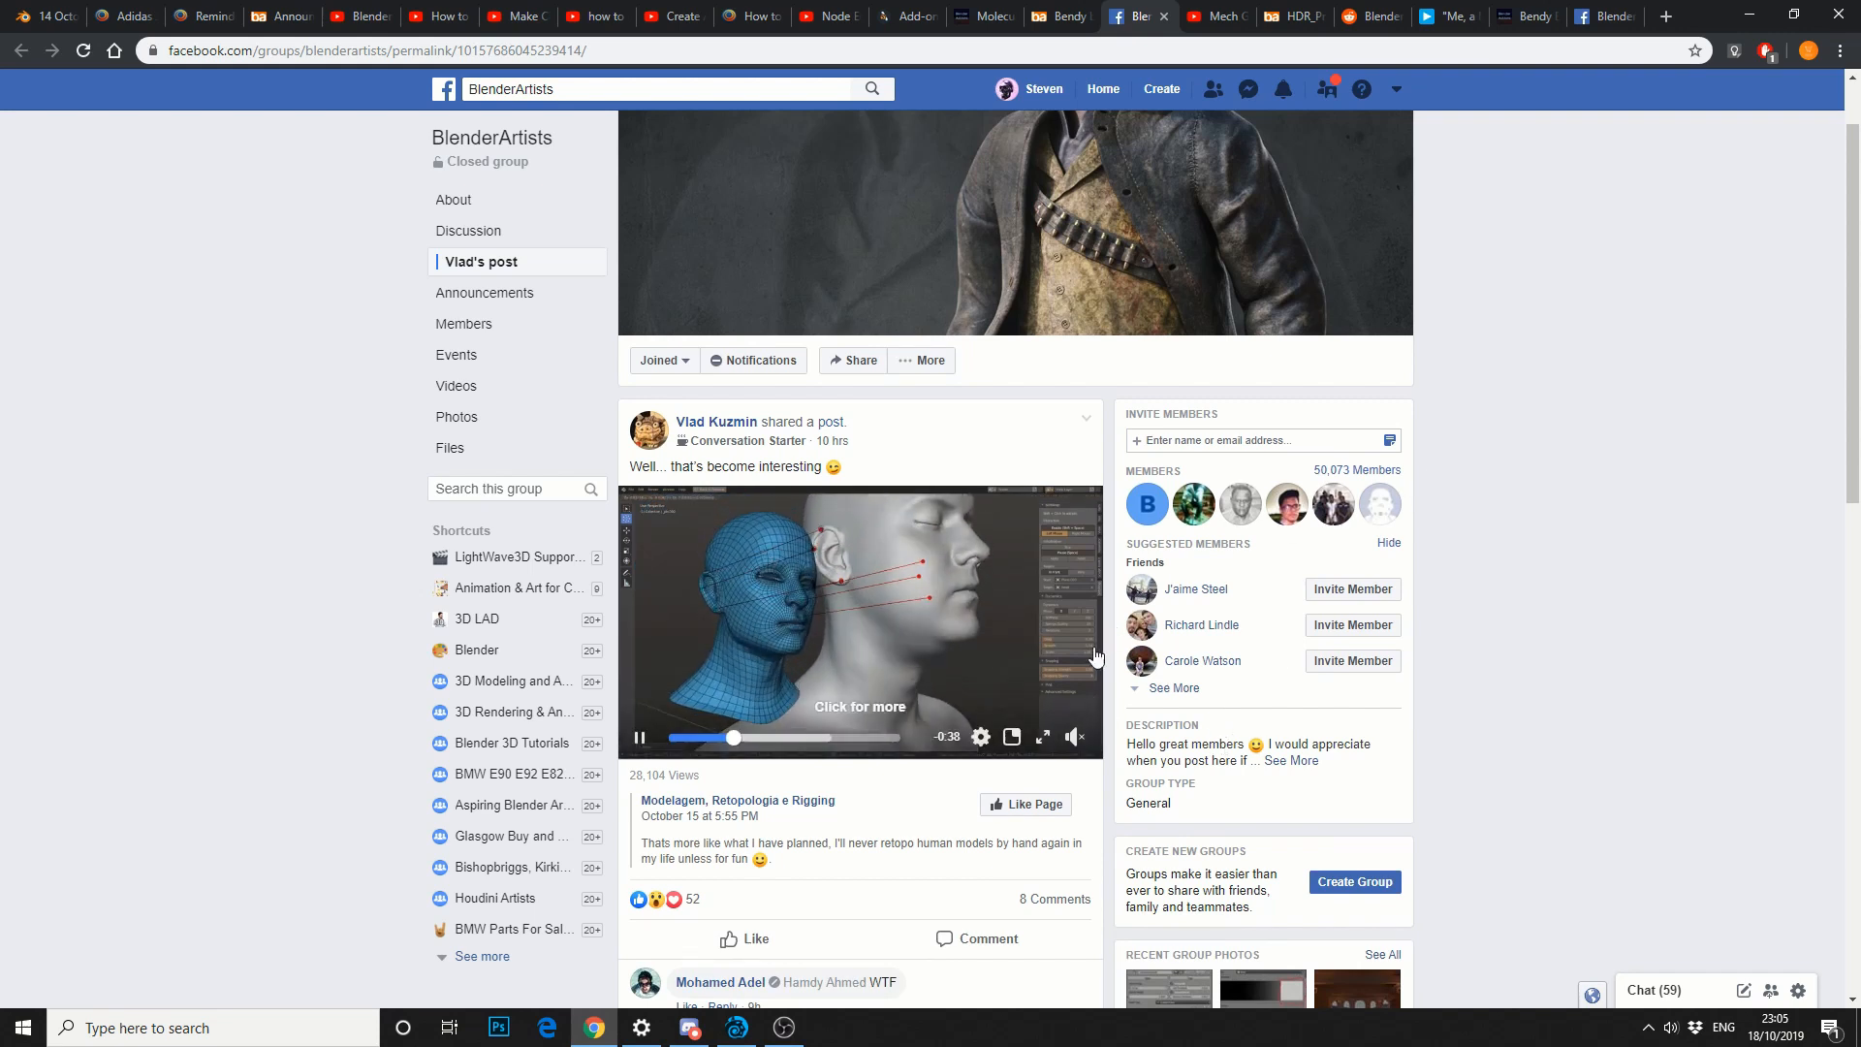
pyautogui.click(1202, 15)
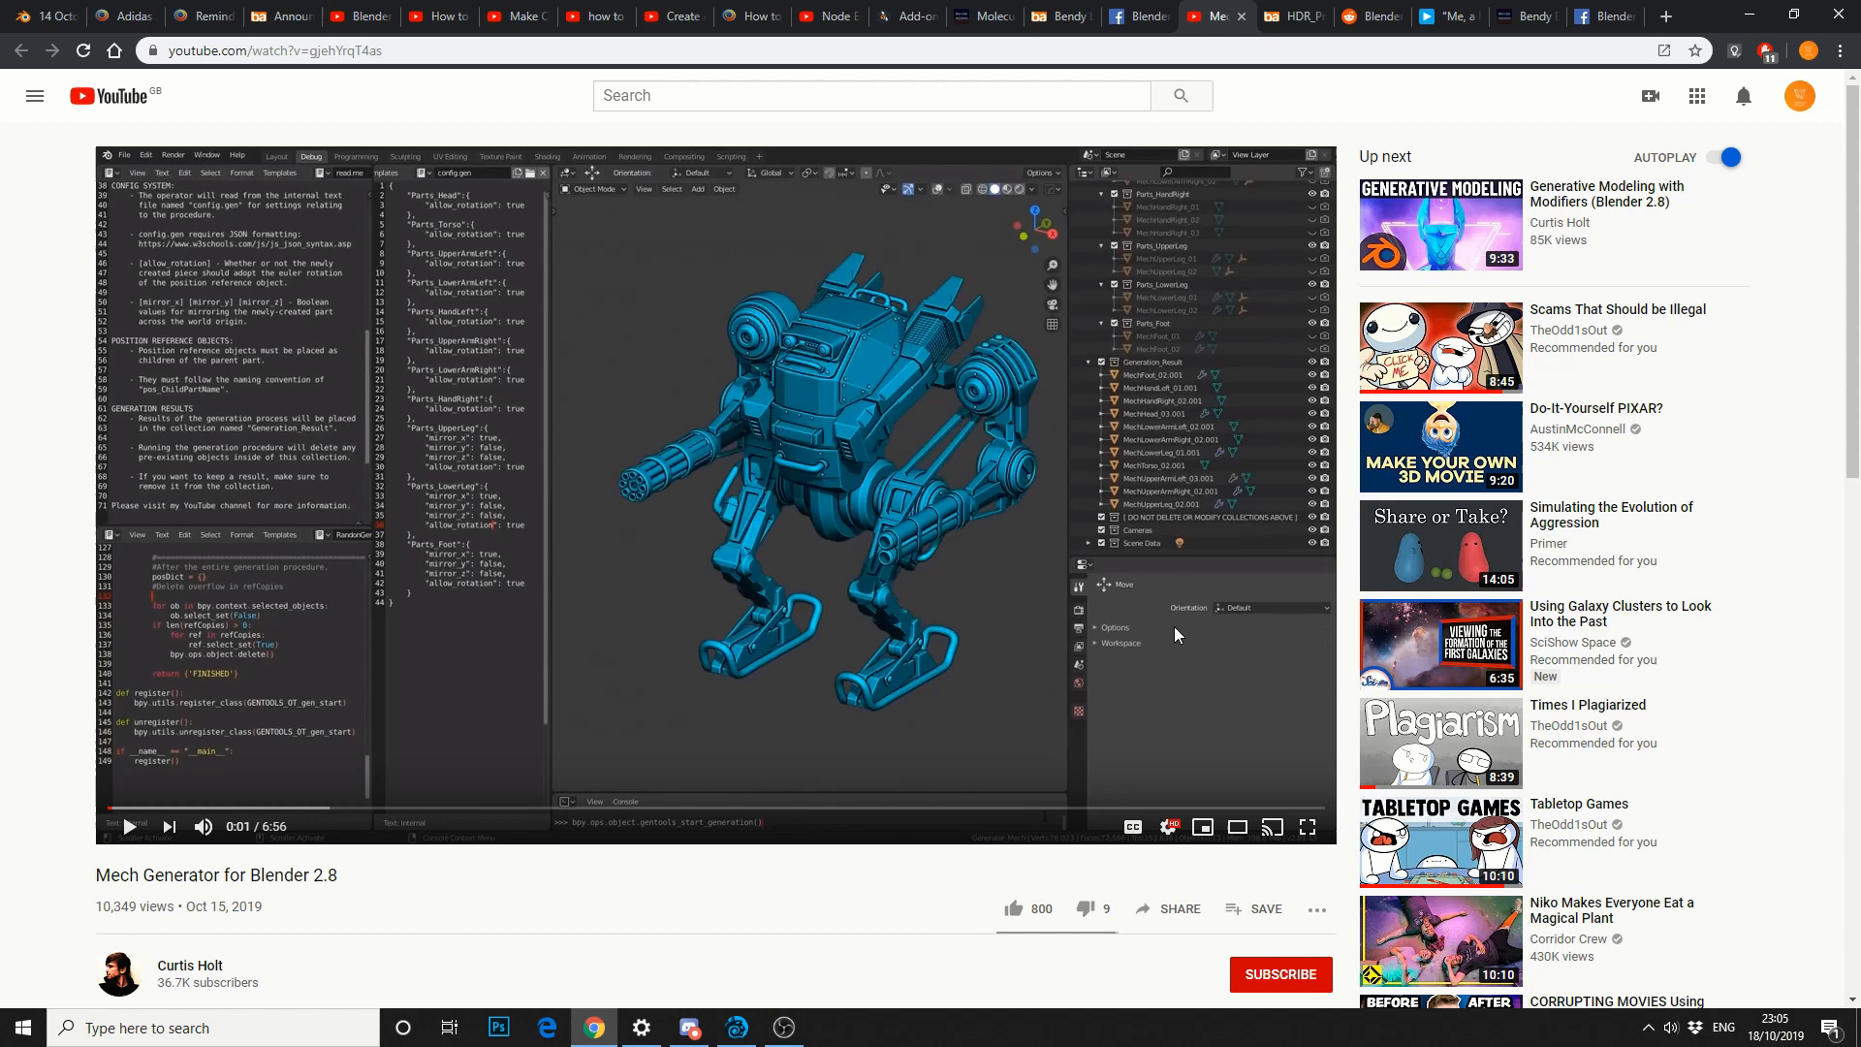
pyautogui.moveTo(795, 636)
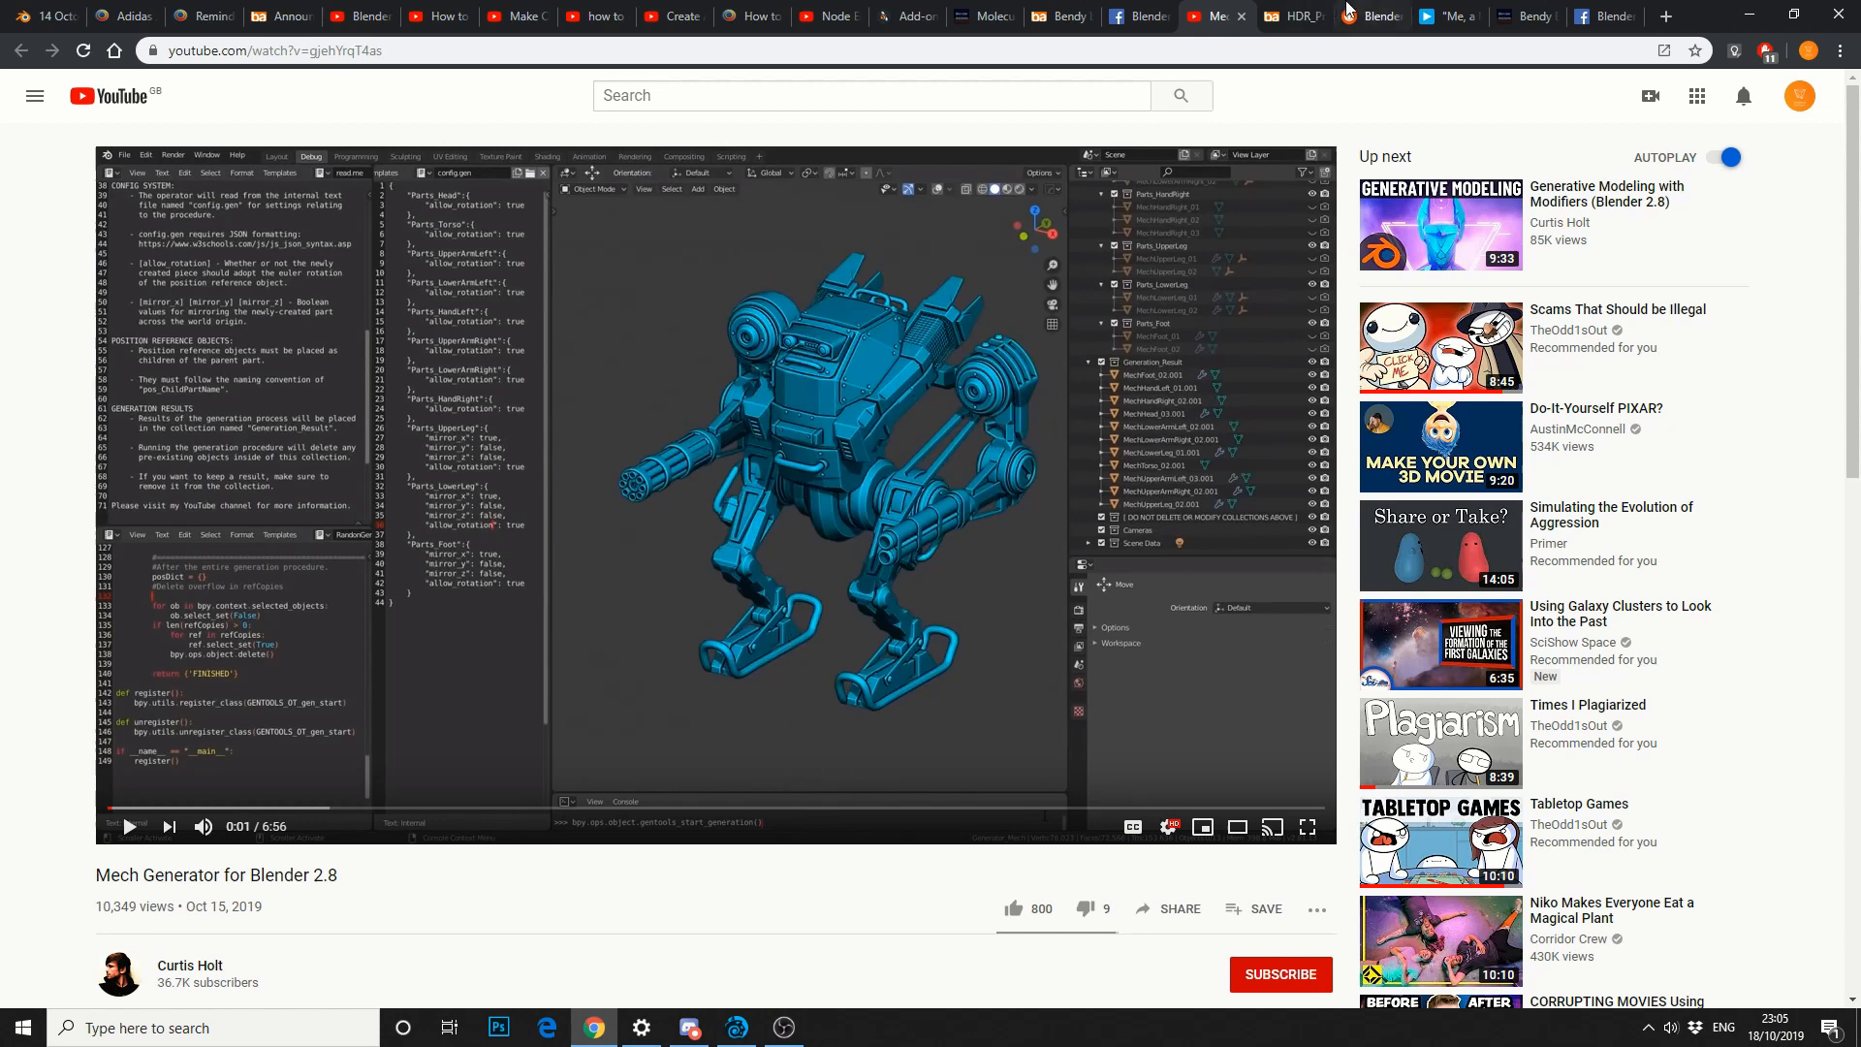
pyautogui.click(1291, 16)
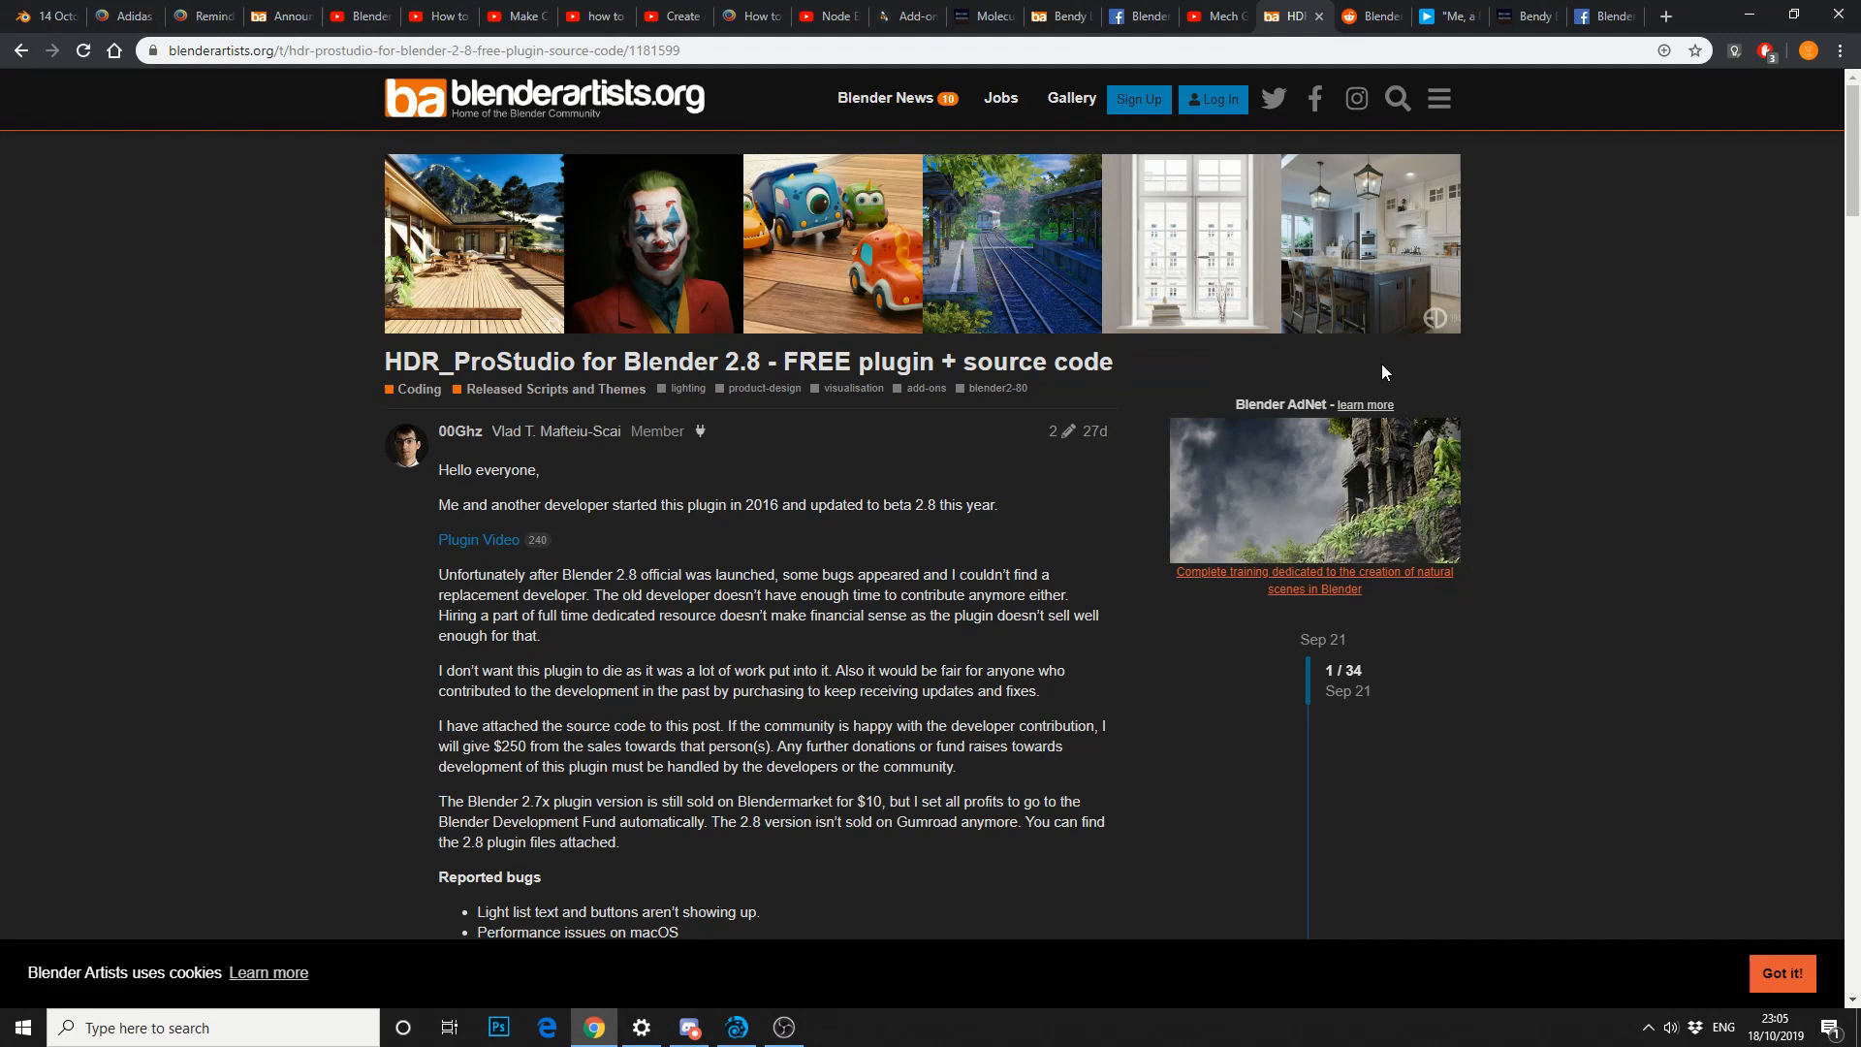
pyautogui.moveTo(1314, 441)
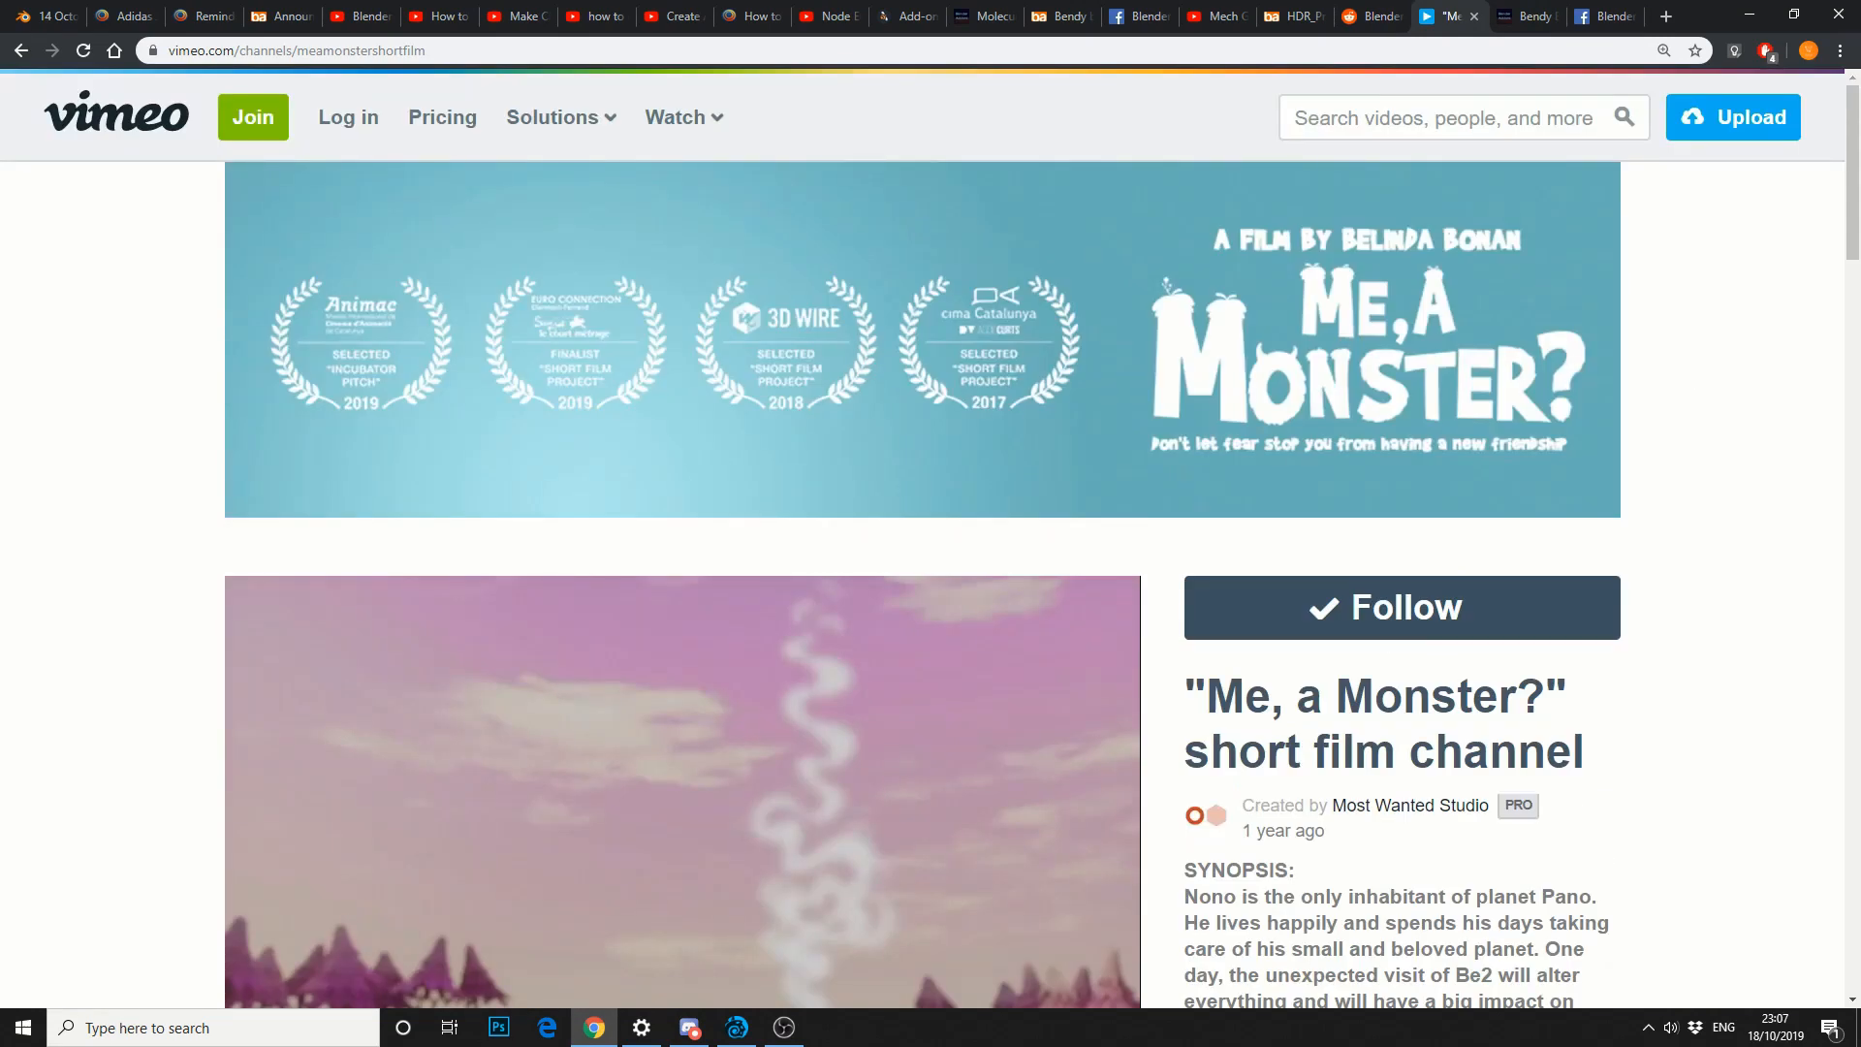
pyautogui.click(1526, 16)
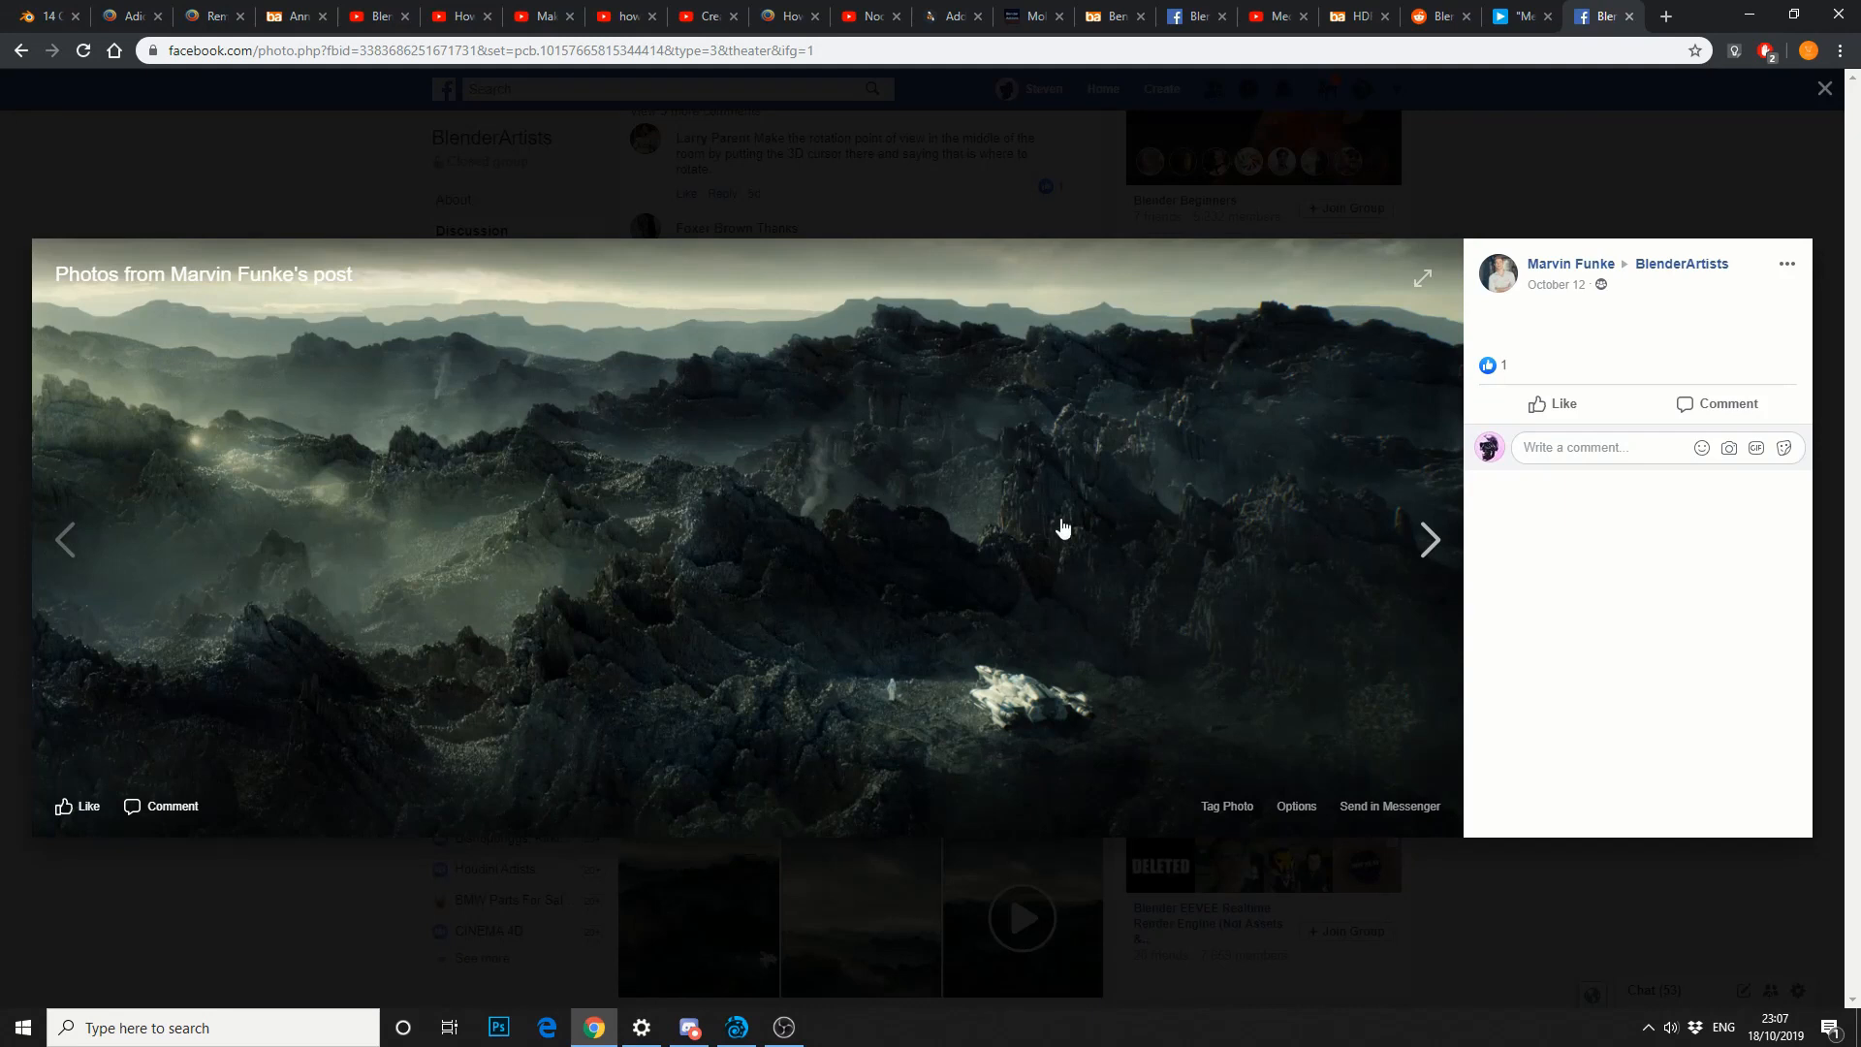
pyautogui.moveTo(903, 740)
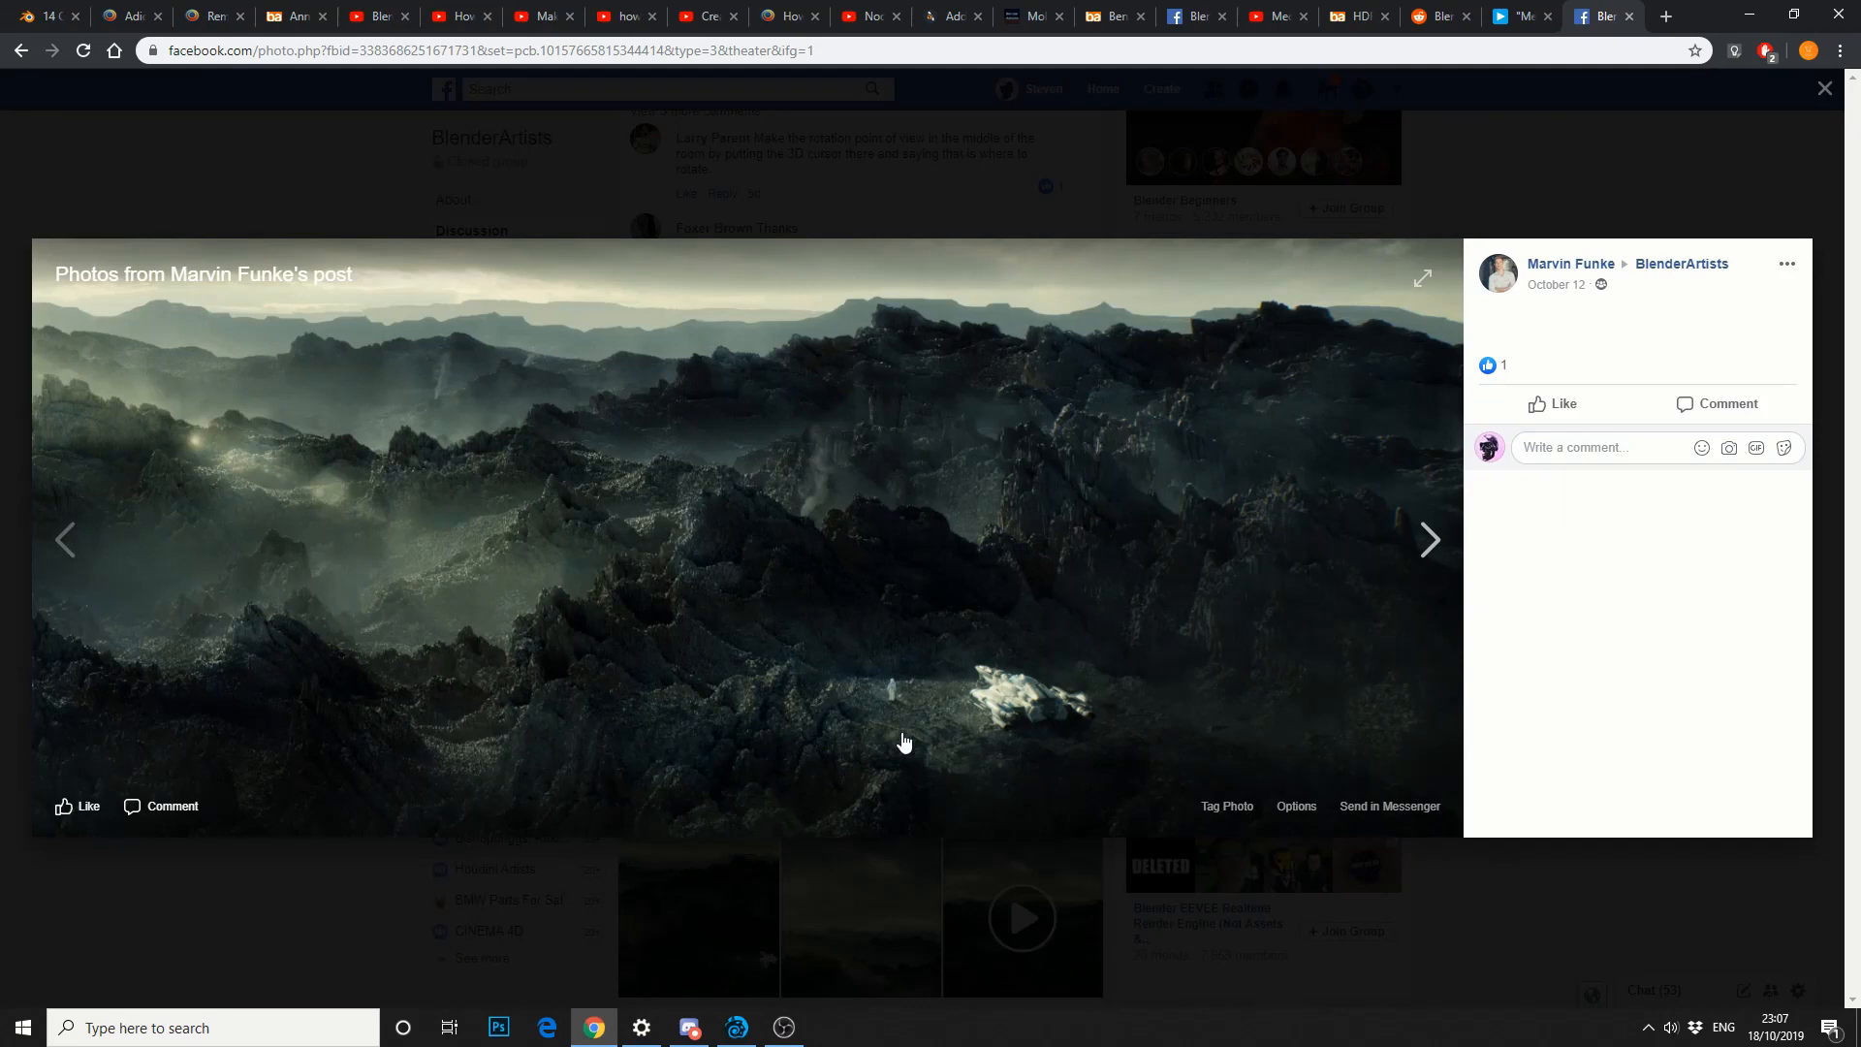
# Advance through the post's photos to the sunlit misty mountain landscape.
pyautogui.click(1431, 539)
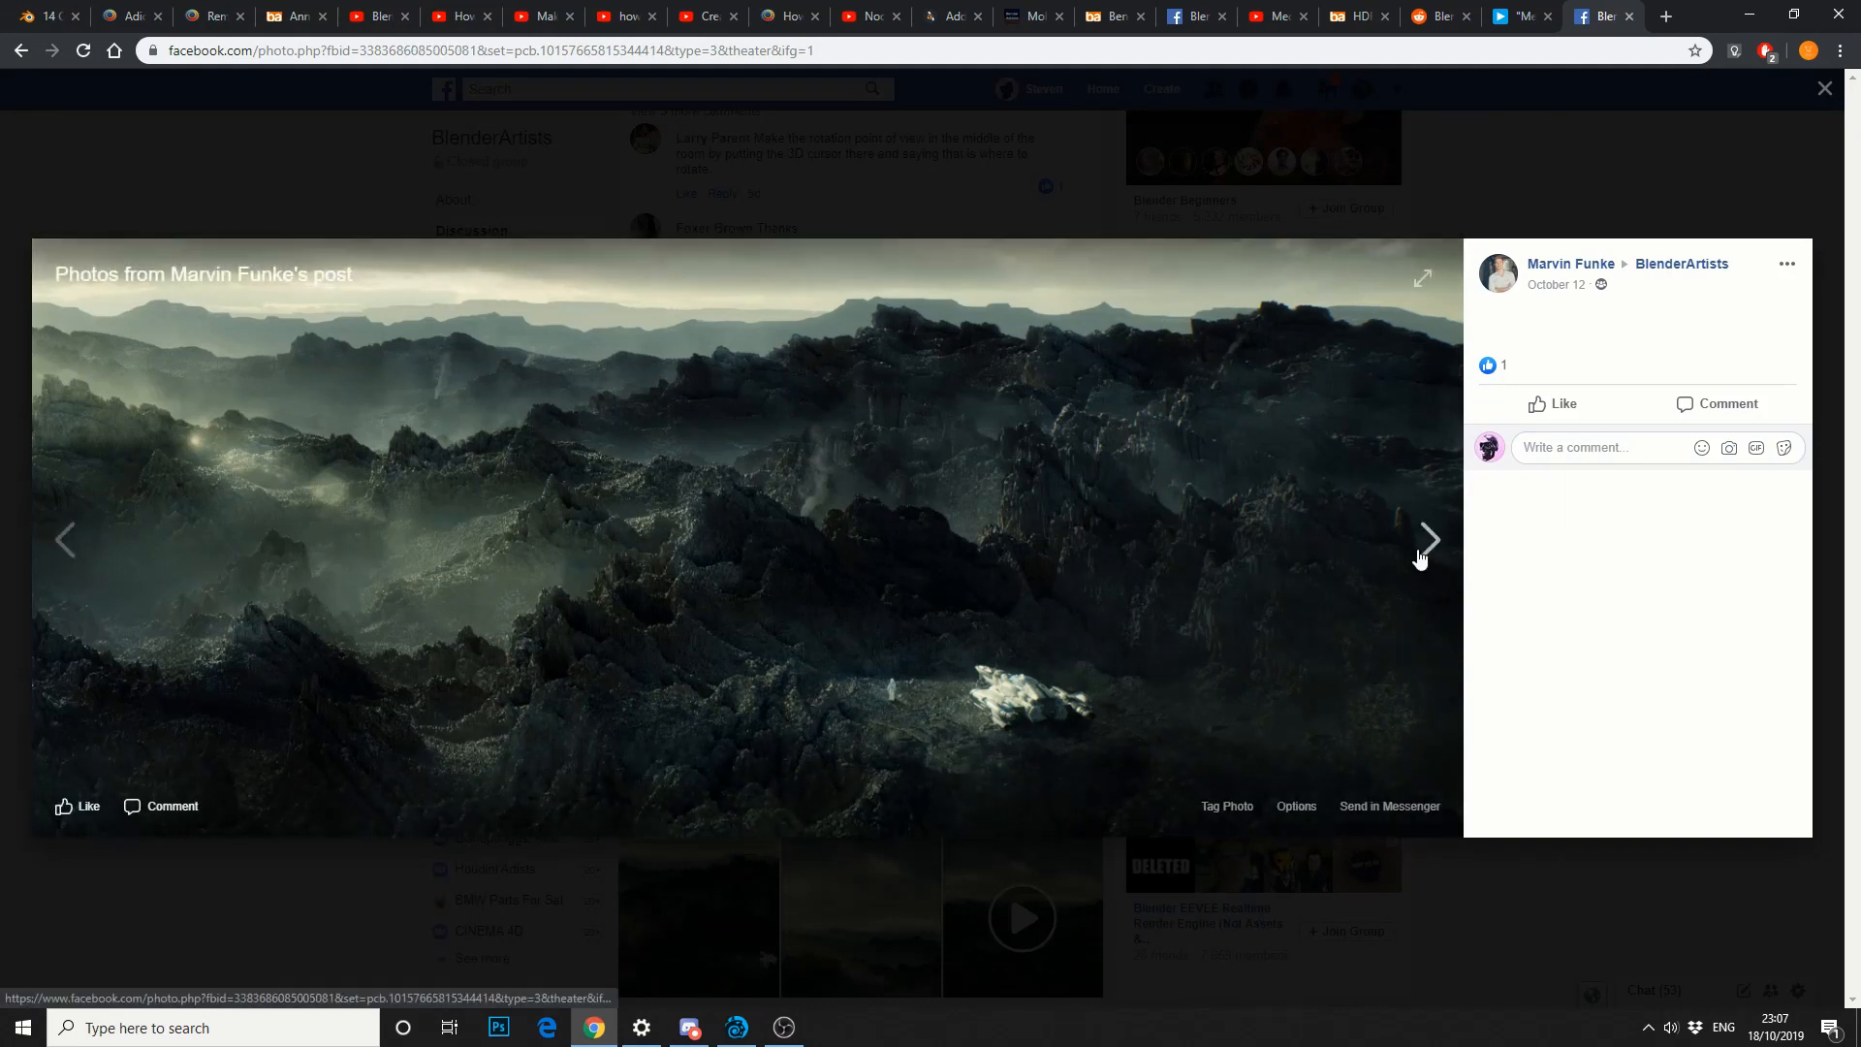
pyautogui.click(1429, 541)
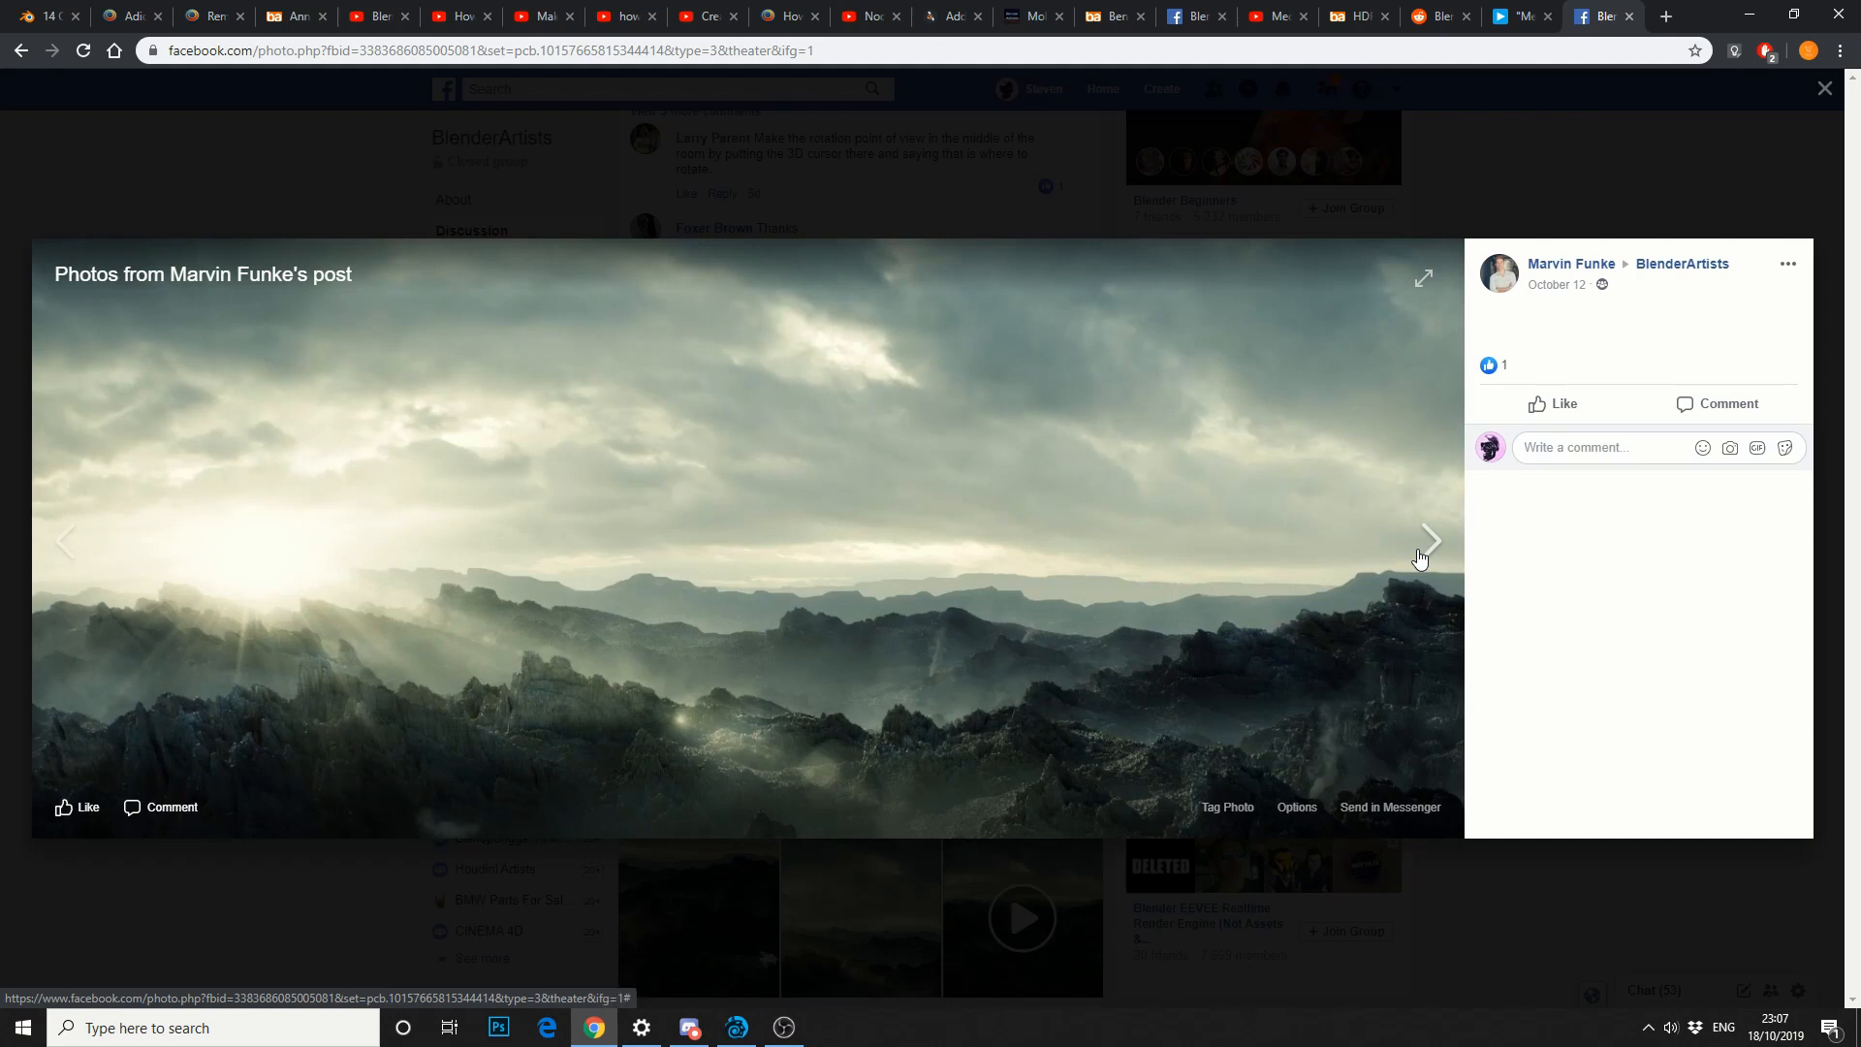